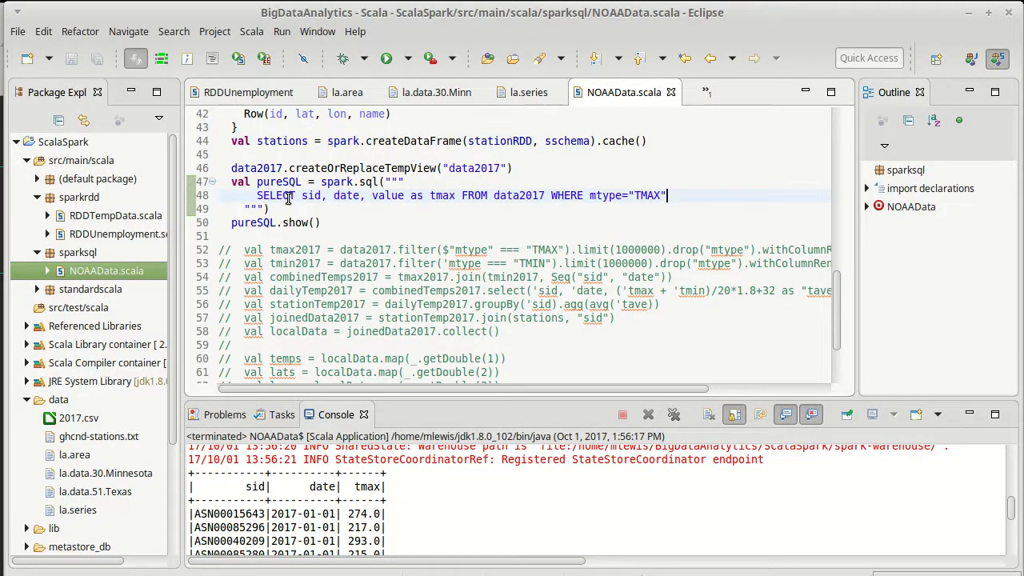
pyautogui.moveTo(741, 205)
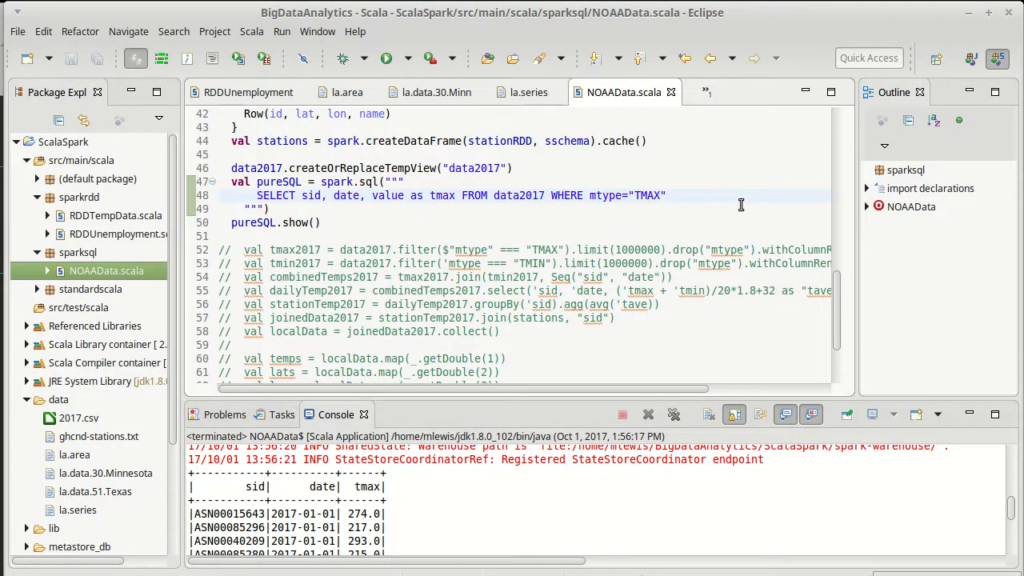
pyautogui.moveTo(471, 295)
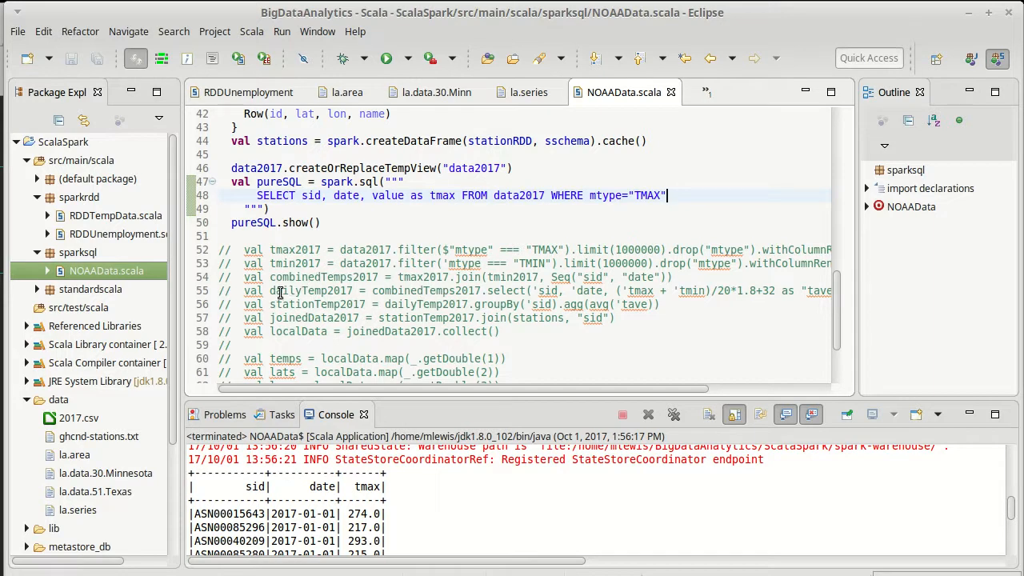
pyautogui.moveTo(368, 291)
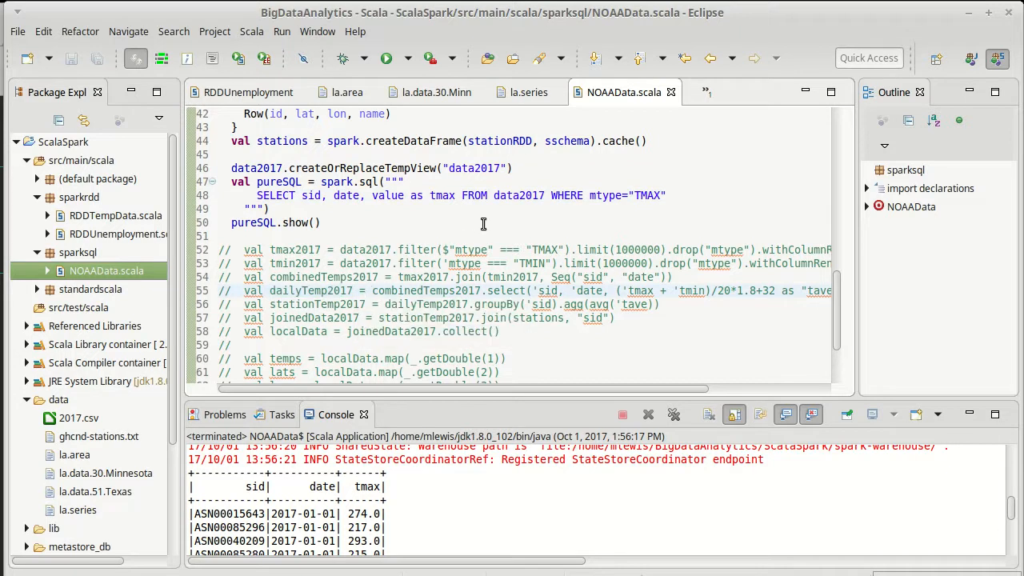
pyautogui.moveTo(367, 249)
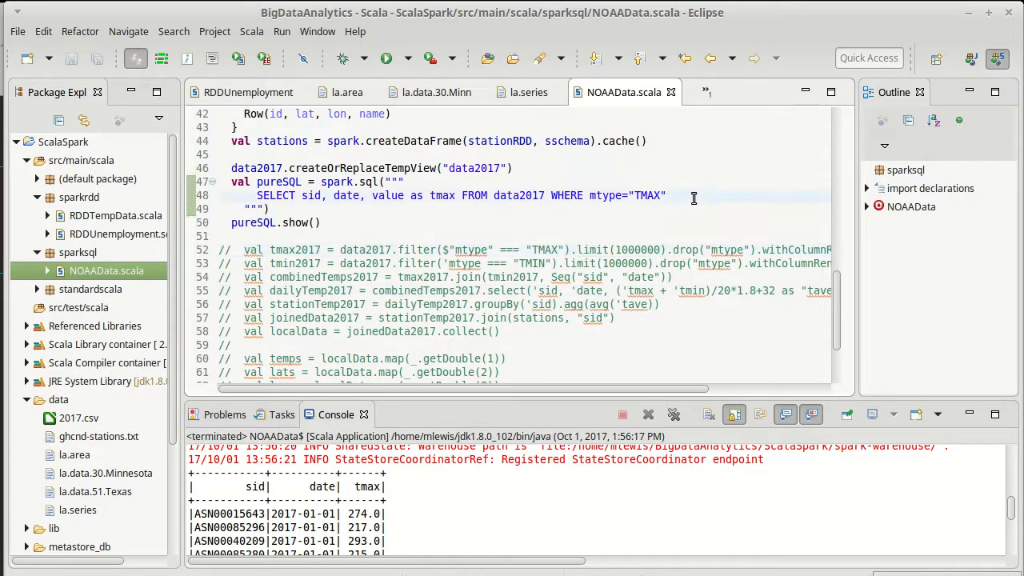
# End the TMAX query with LIMIT 1000 and save NOAAData.scala
pyautogui.write('LIMIT')
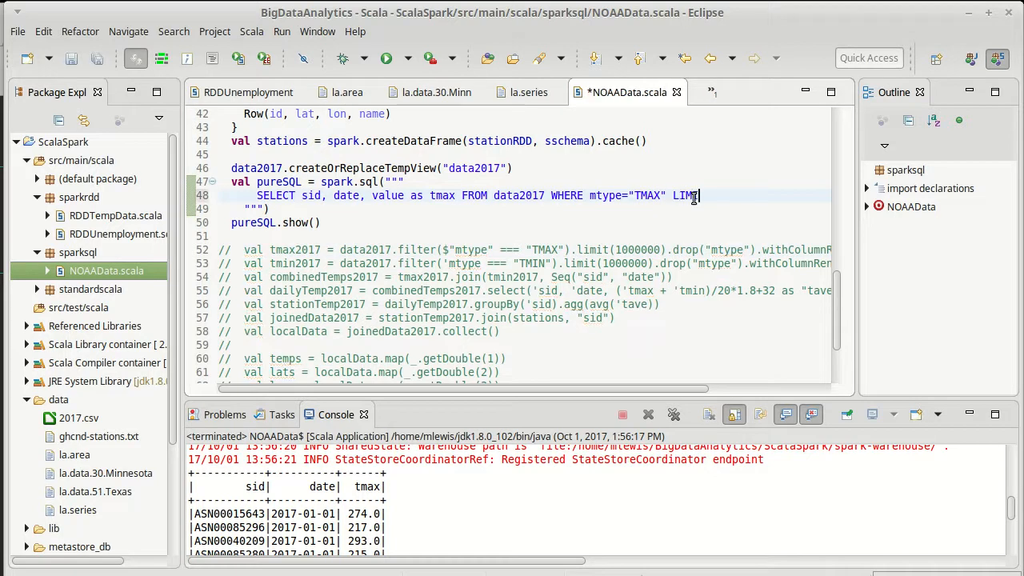
pyautogui.write('1000')
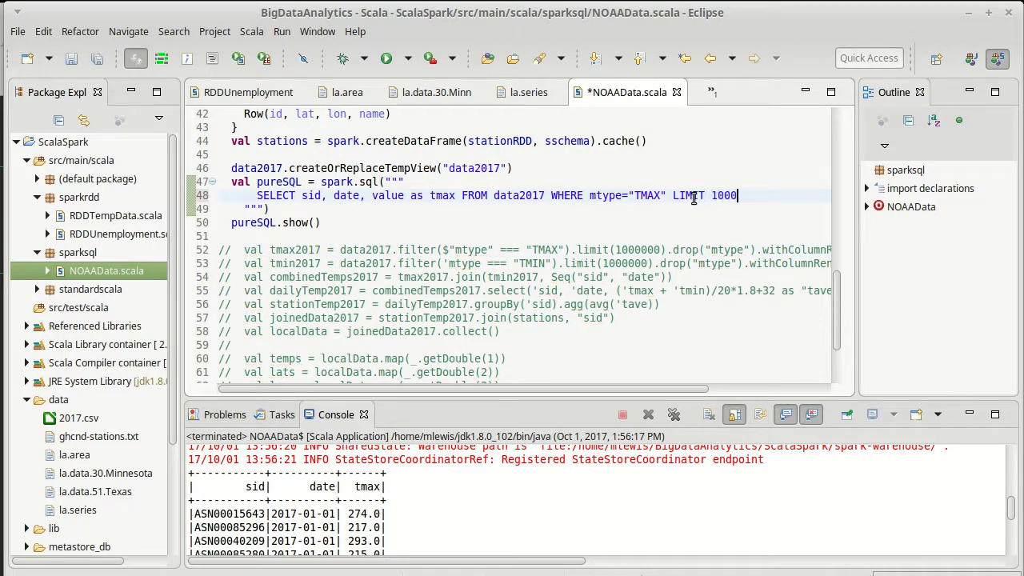
pyautogui.press('ctrl+s')
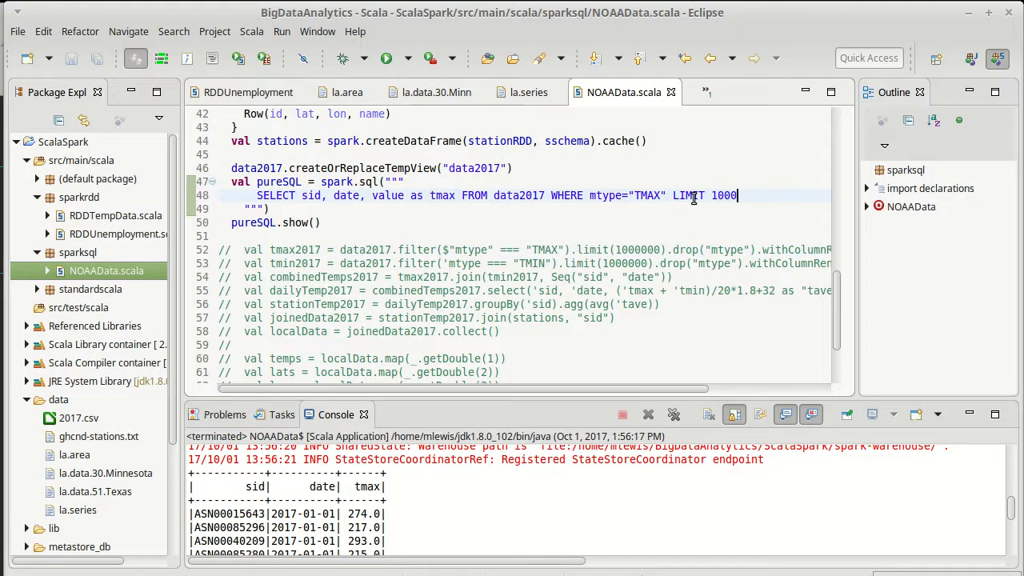
pyautogui.moveTo(702, 230)
pyautogui.write('(')
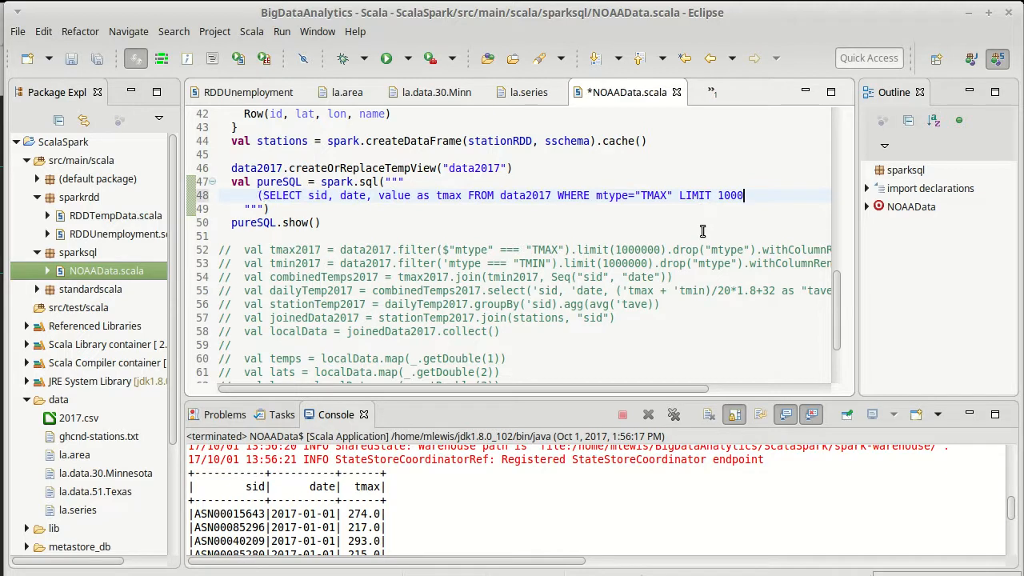
# Add a JOIN with a copy of the TMAX subselect on a new line
pyautogui.tripleClick(504, 195)
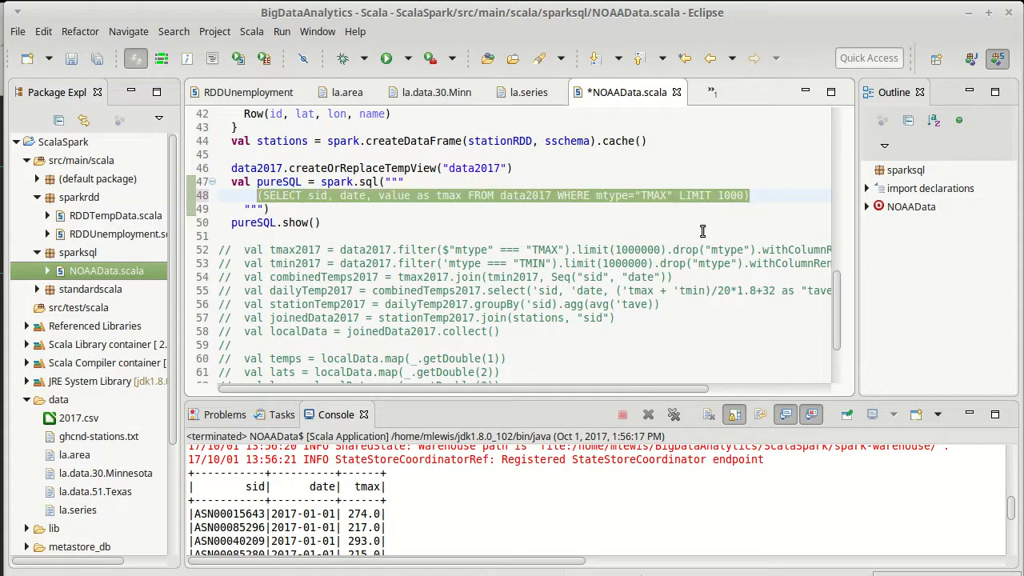
pyautogui.press('Return')
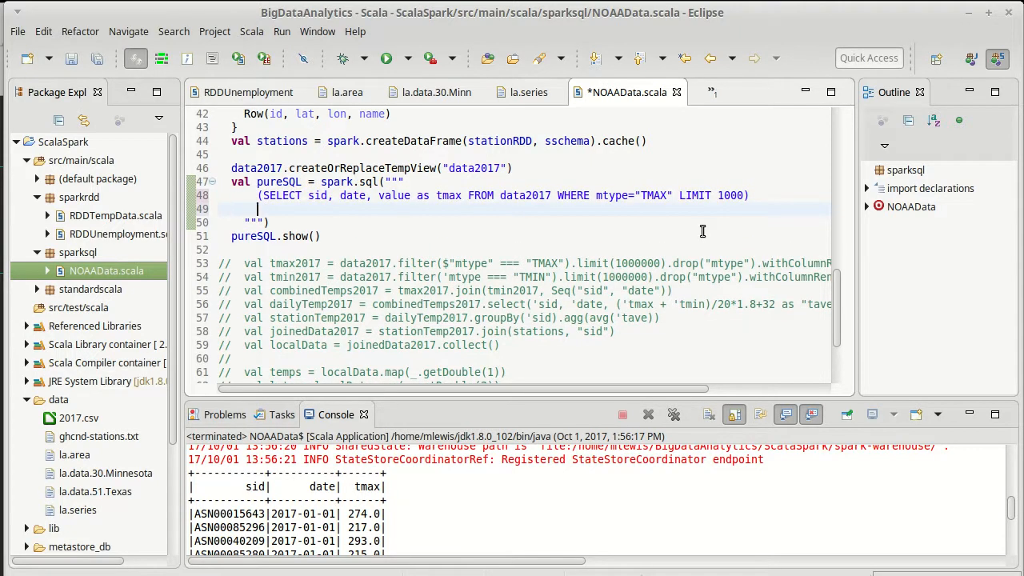
pyautogui.write('JOIN')
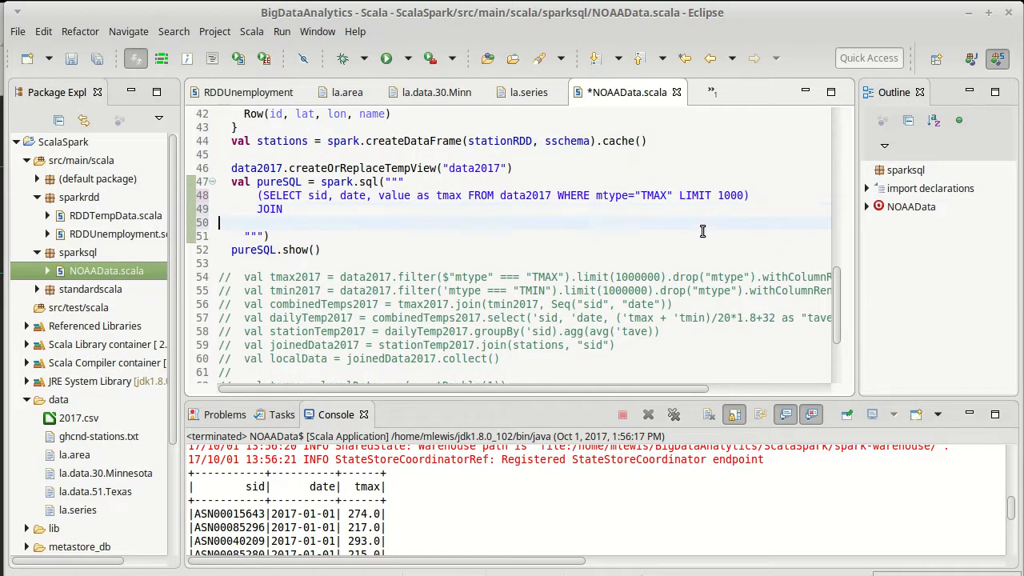
pyautogui.write('(SELECT sid, date, value as tmax FROM data2017 WHERE mtype="TMAX" LIMIT 1000)')
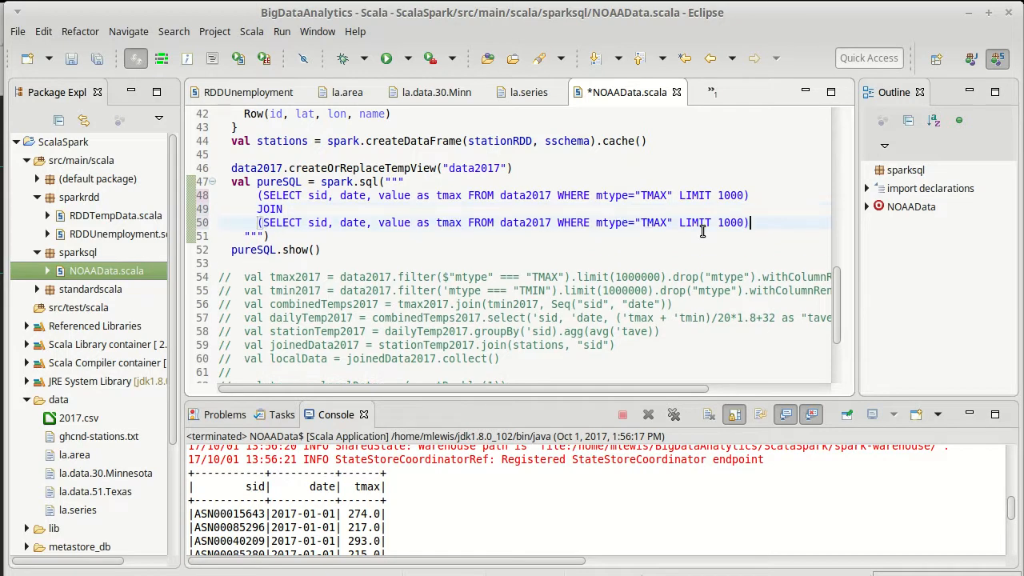
# Change the second subselect to read TMIN values as tmin and save
pyautogui.click(668, 222)
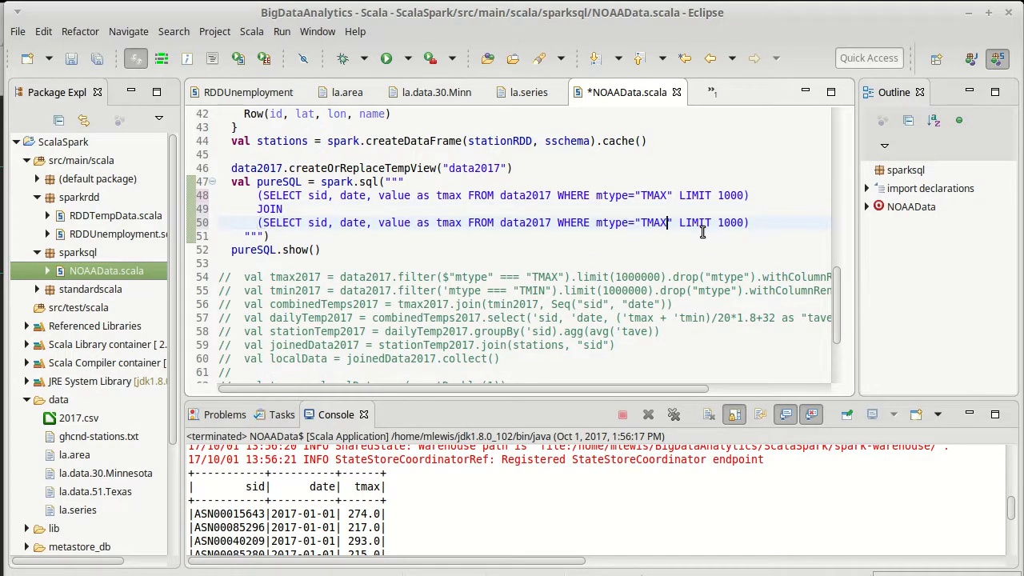
pyautogui.write('TMIN')
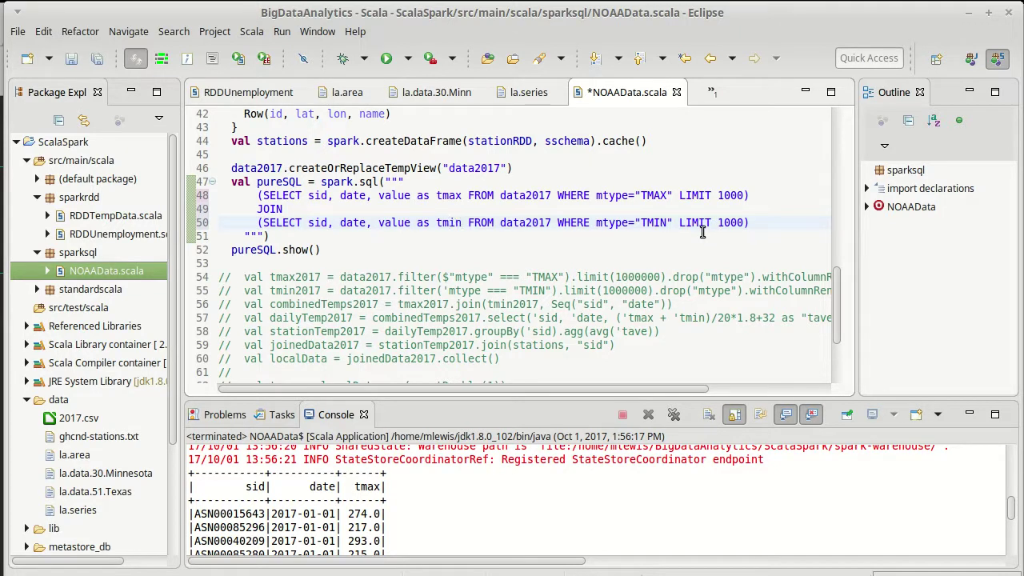
pyautogui.press('ctrl+s')
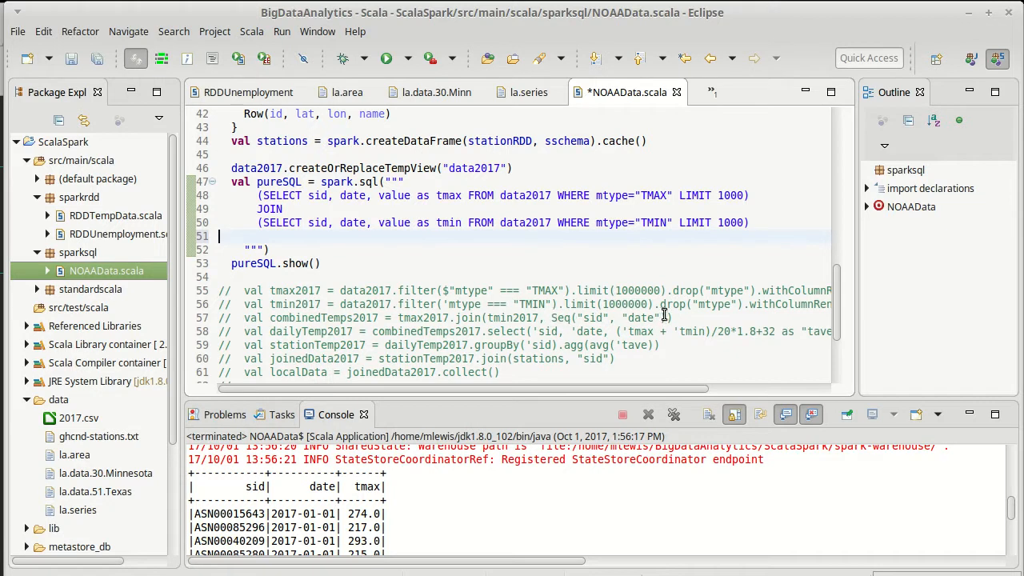
pyautogui.moveTo(614, 265)
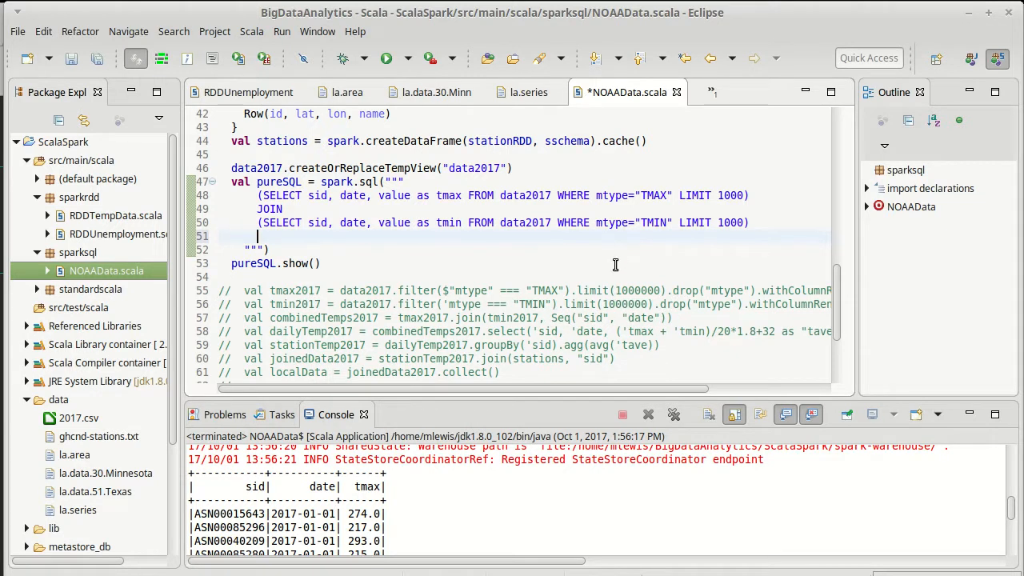
# Add the join condition USING (sid, date) and save the file
pyautogui.write('USING (')
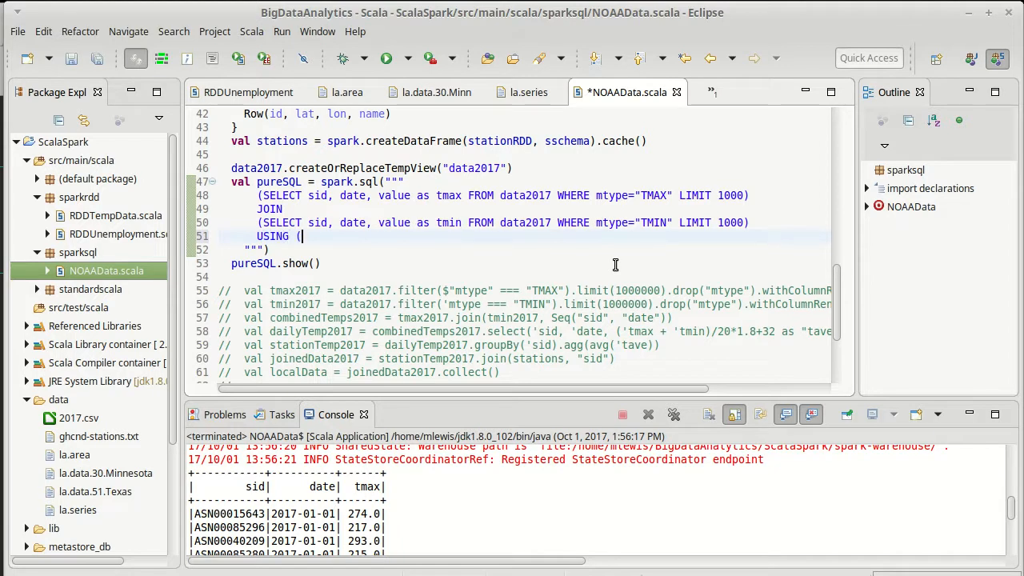
pyautogui.write('sid, da')
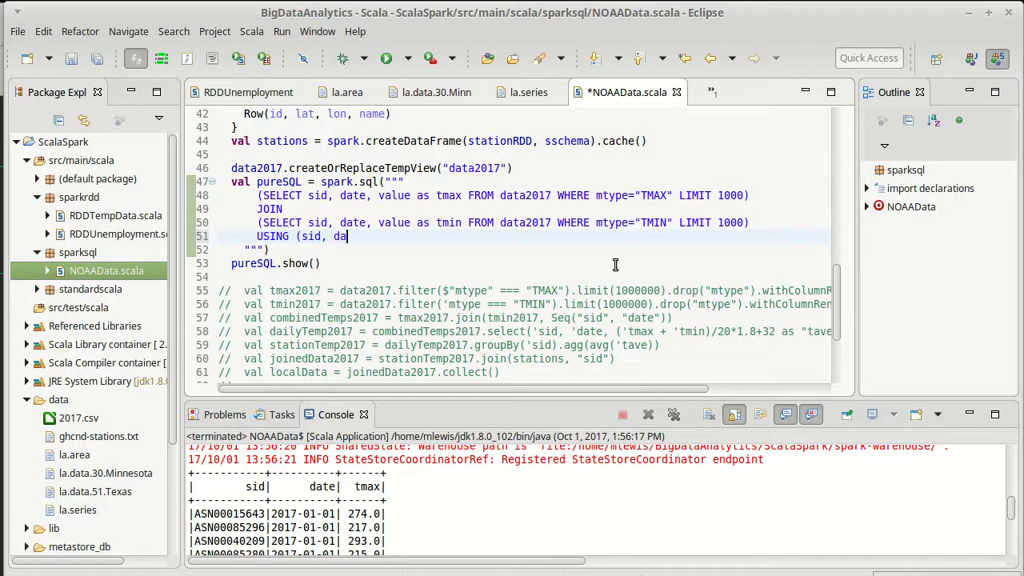
pyautogui.write('te)')
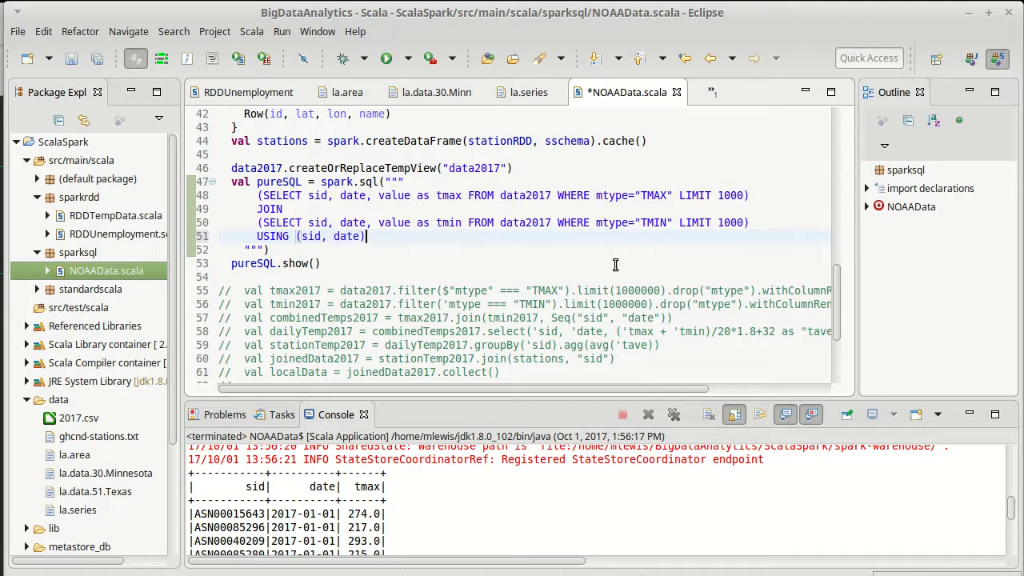
pyautogui.press('ctrl+s')
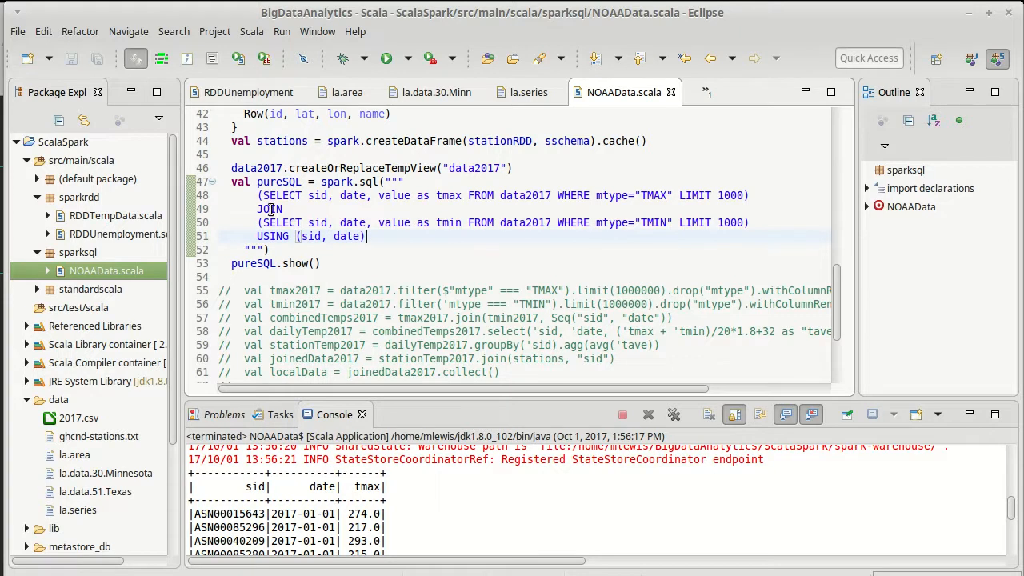
pyautogui.moveTo(636, 202)
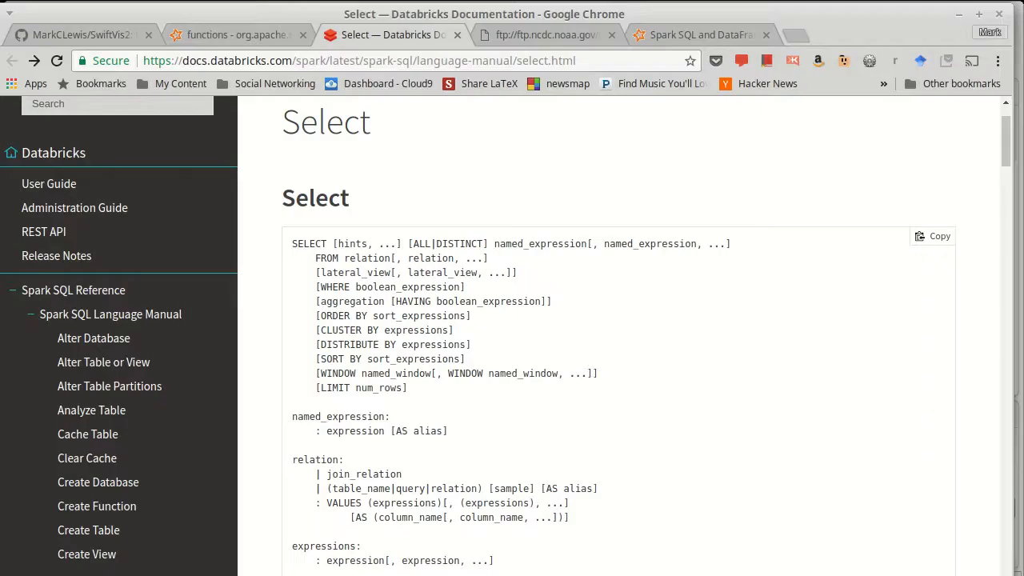
pyautogui.moveTo(490, 186)
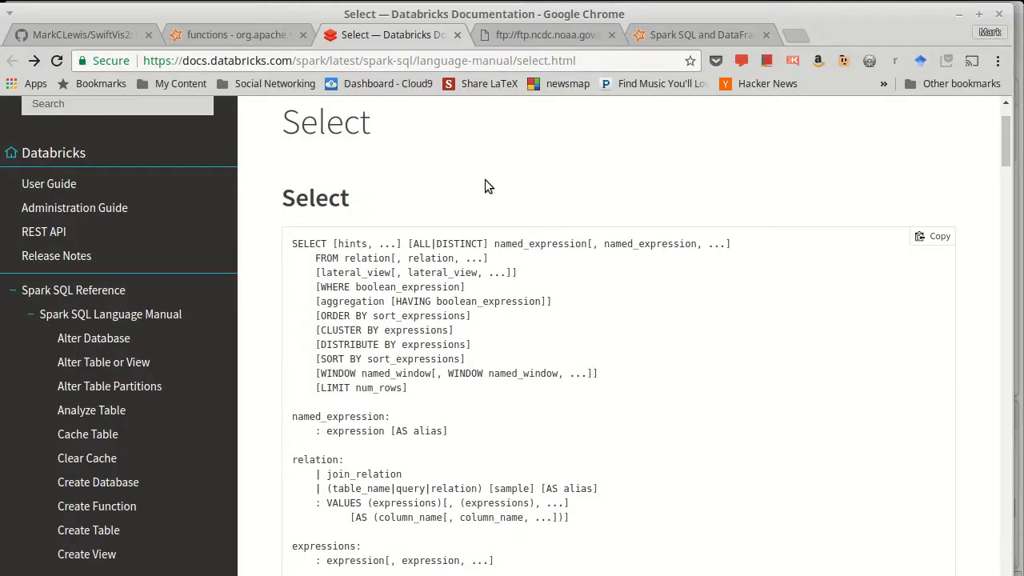
# Browse the Databricks Spark SQL reference overview and return to the Select page
pyautogui.scroll(3)
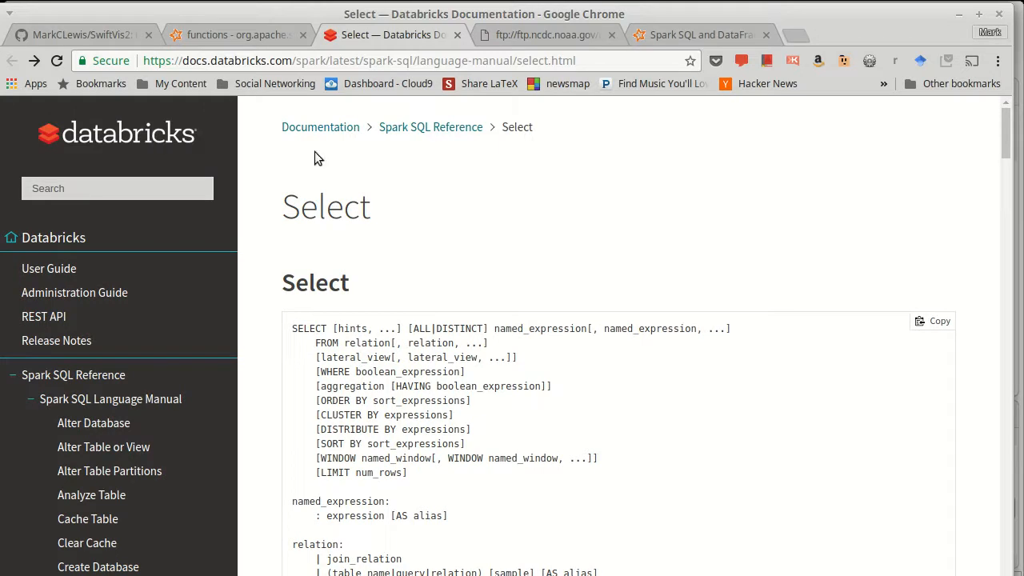
pyautogui.scroll(-3)
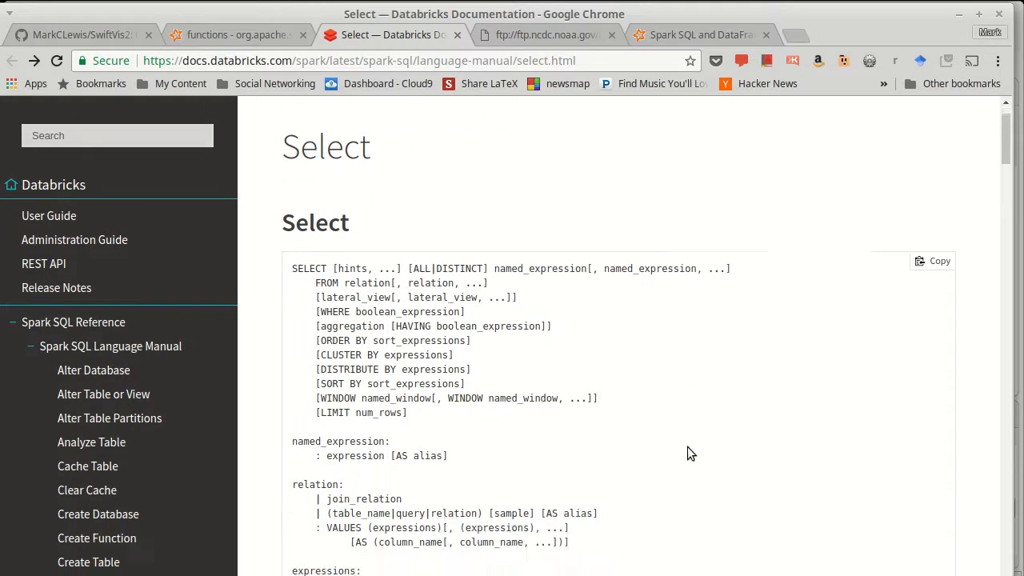
pyautogui.scroll(3)
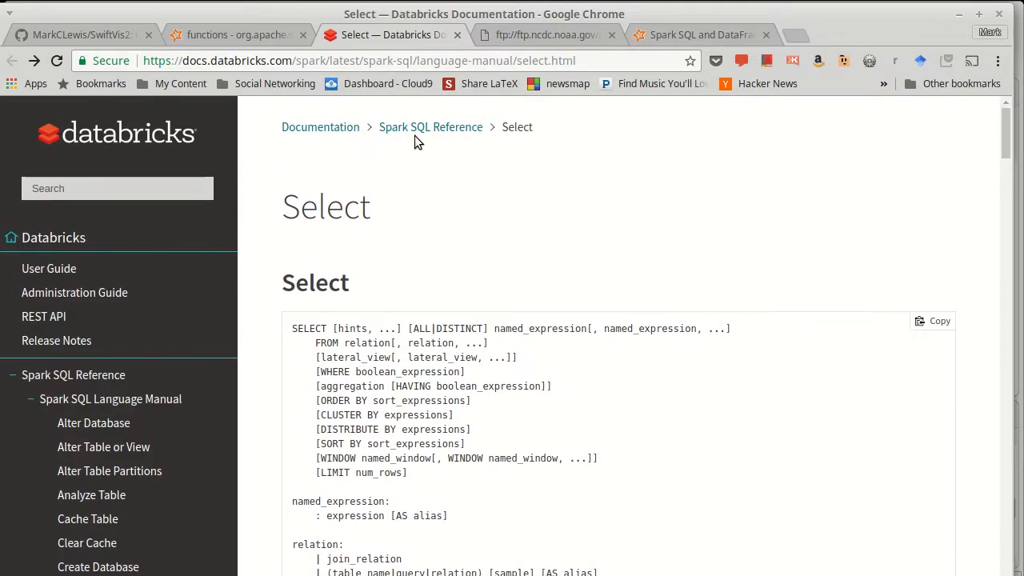
pyautogui.click(430, 126)
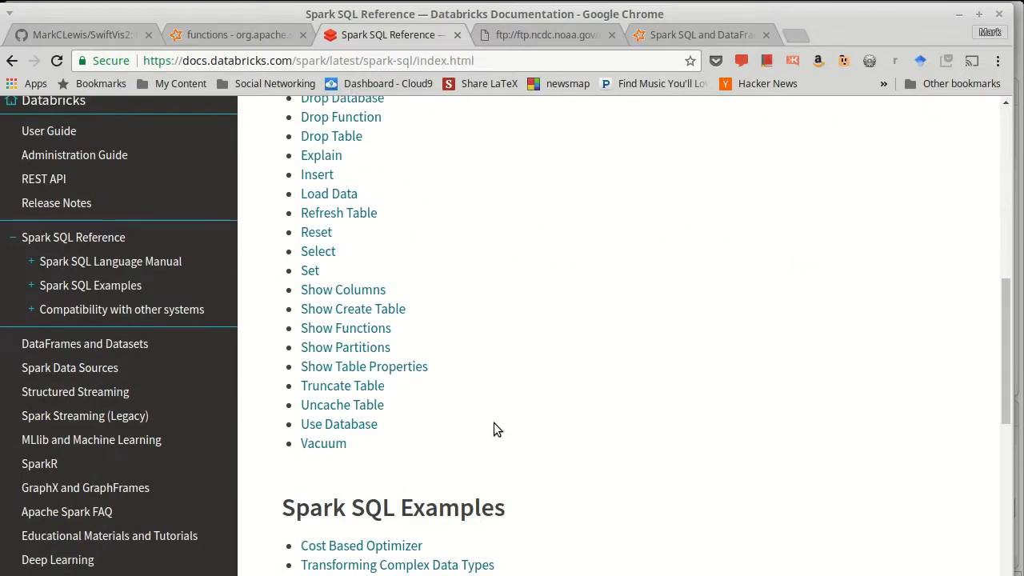
pyautogui.click(319, 249)
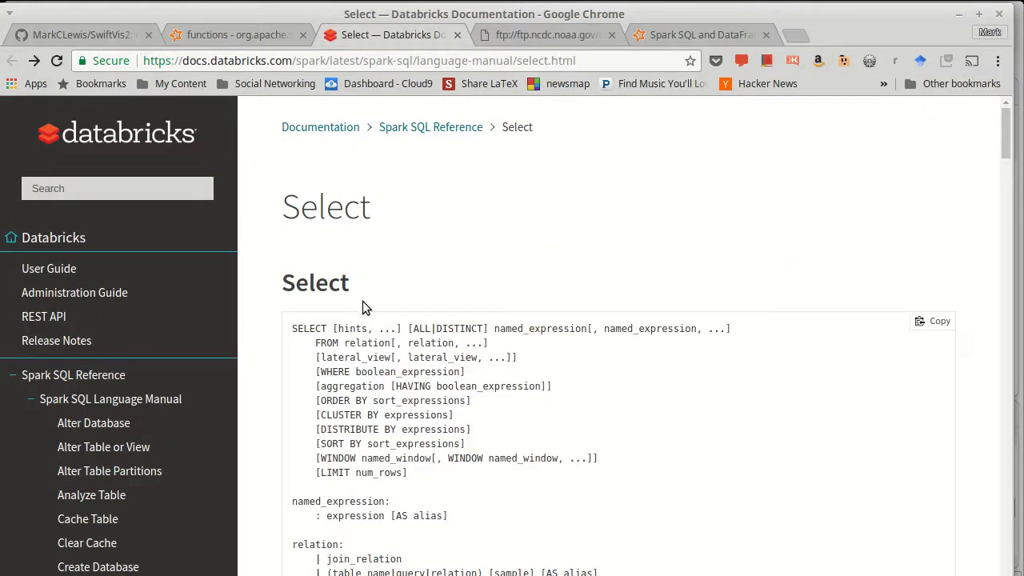
# Scroll through the Select page's syntax, examples and sampling sections
pyautogui.scroll(-3)
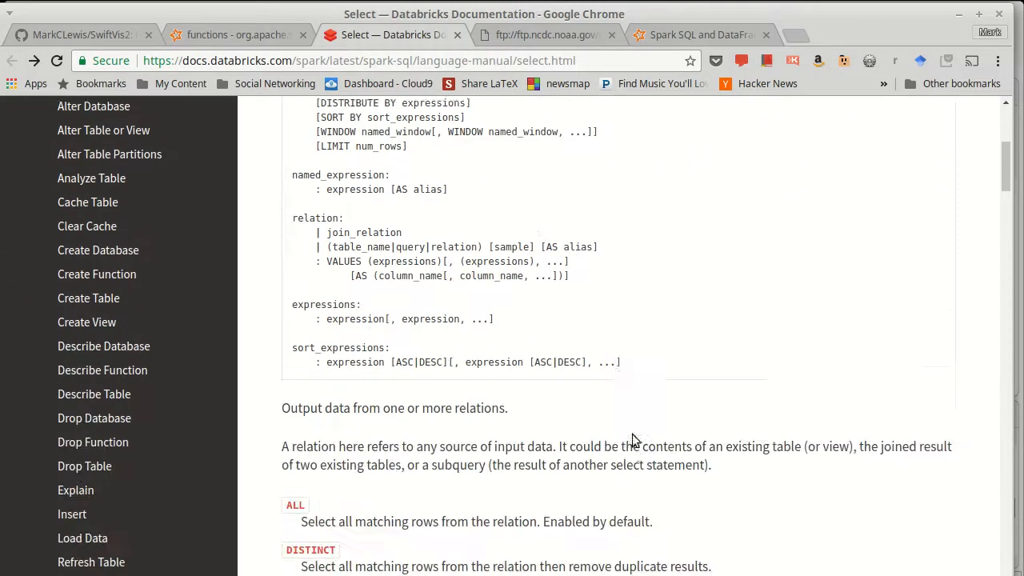
pyautogui.scroll(-3)
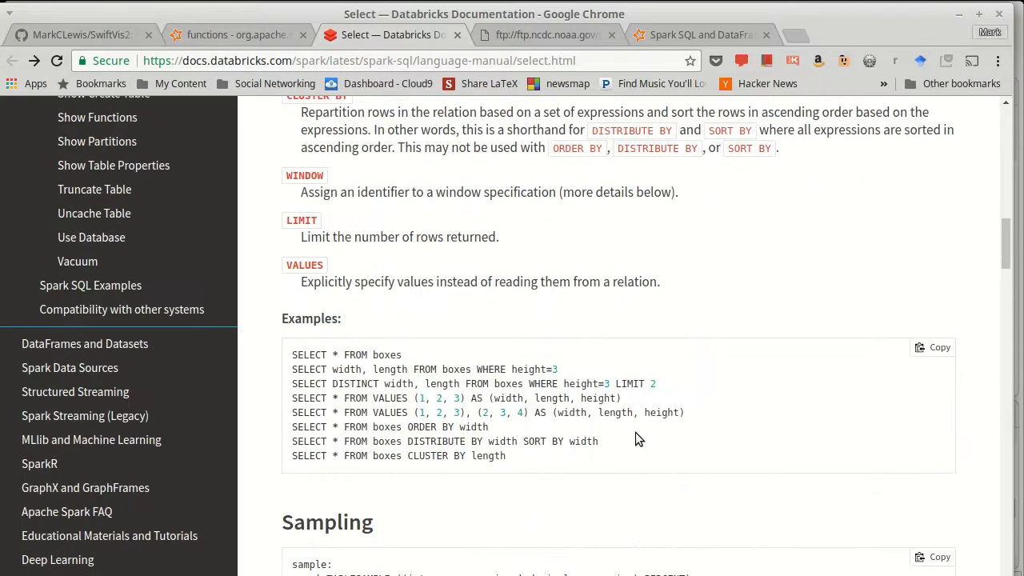
pyautogui.scroll(-3)
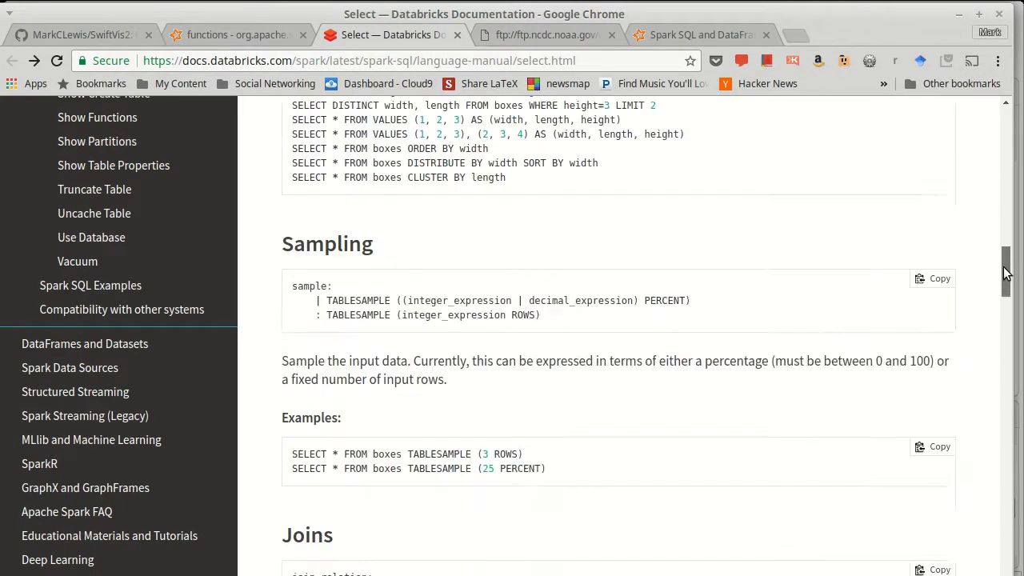
pyautogui.scroll(-3)
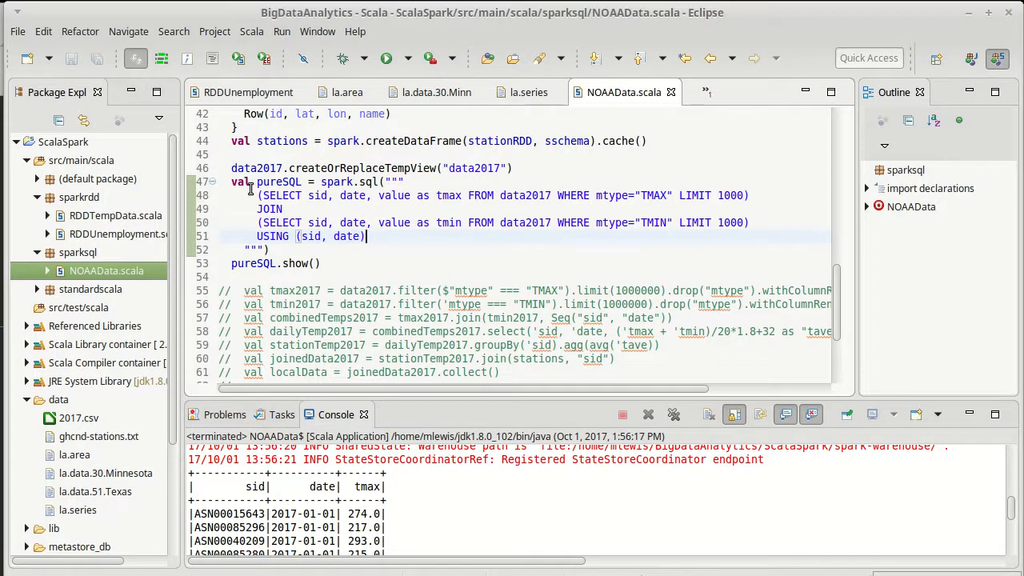
pyautogui.moveTo(464, 256)
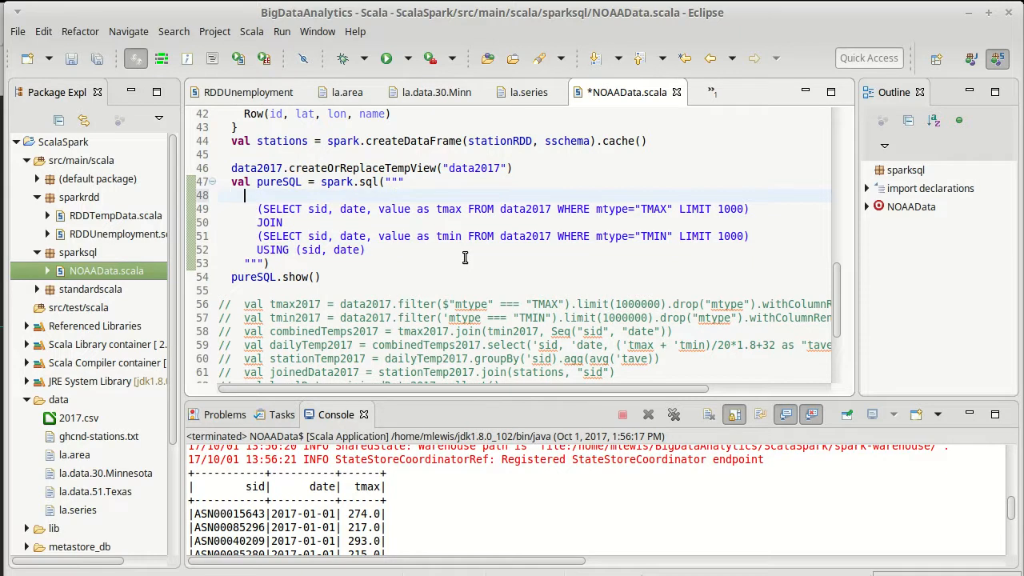
# Make pureSQL read SELECT * FROM the joined subselects and save
pyautogui.write('SELECT *')
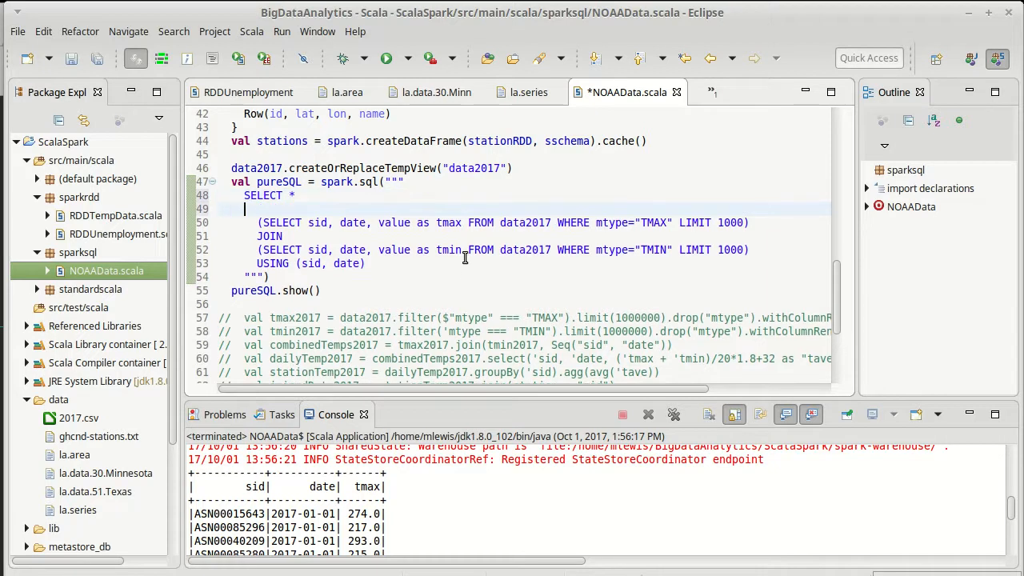
pyautogui.write('FROM')
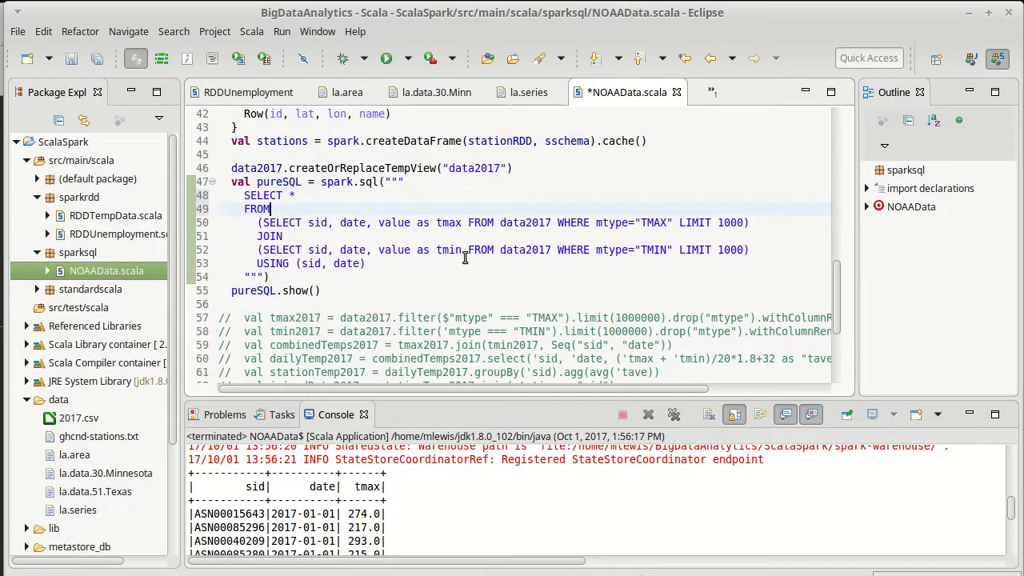
pyautogui.press('ctrl+s')
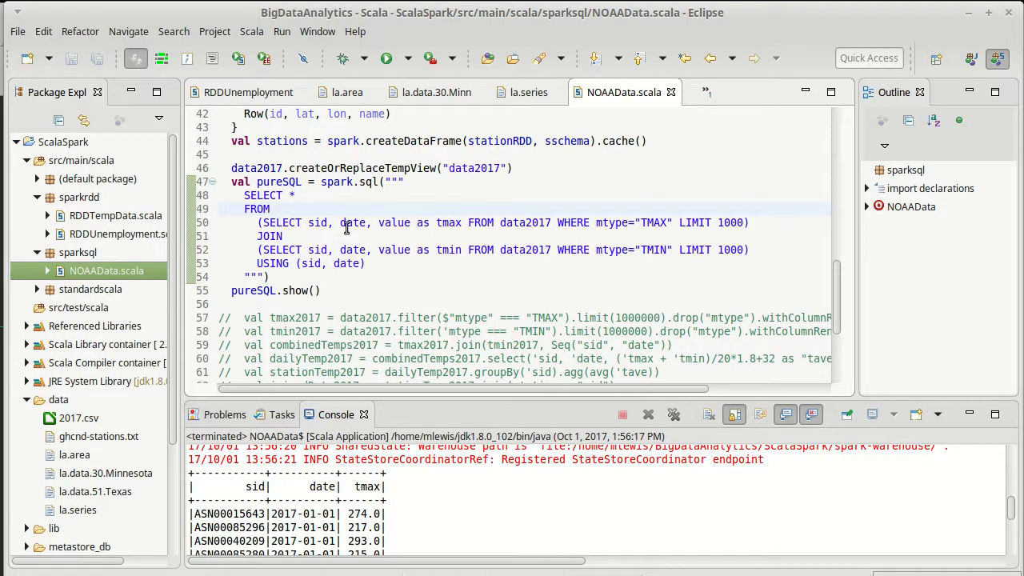
pyautogui.moveTo(381, 231)
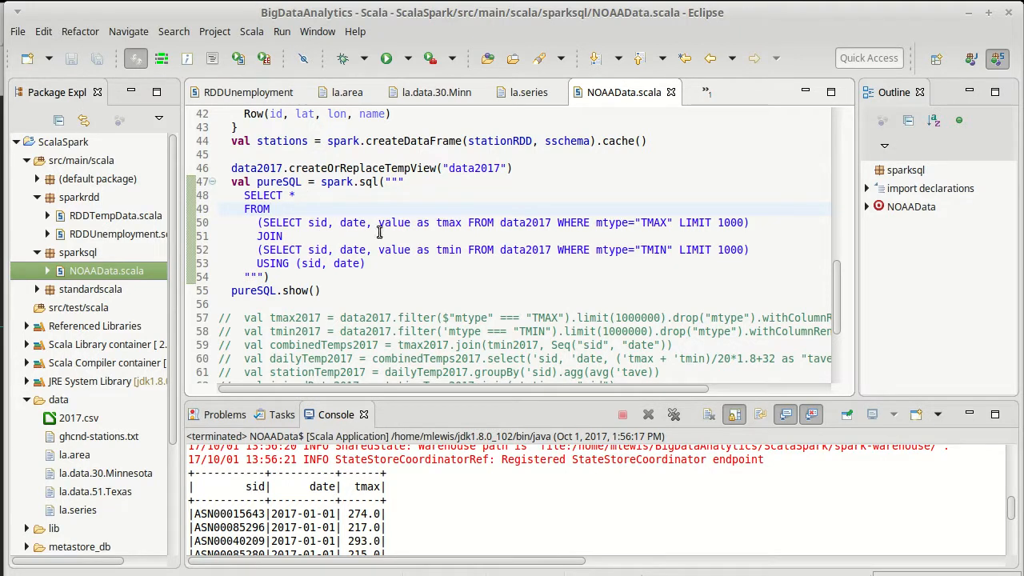
# Rerun the NOAAData program with the updated query
pyautogui.click(386, 58)
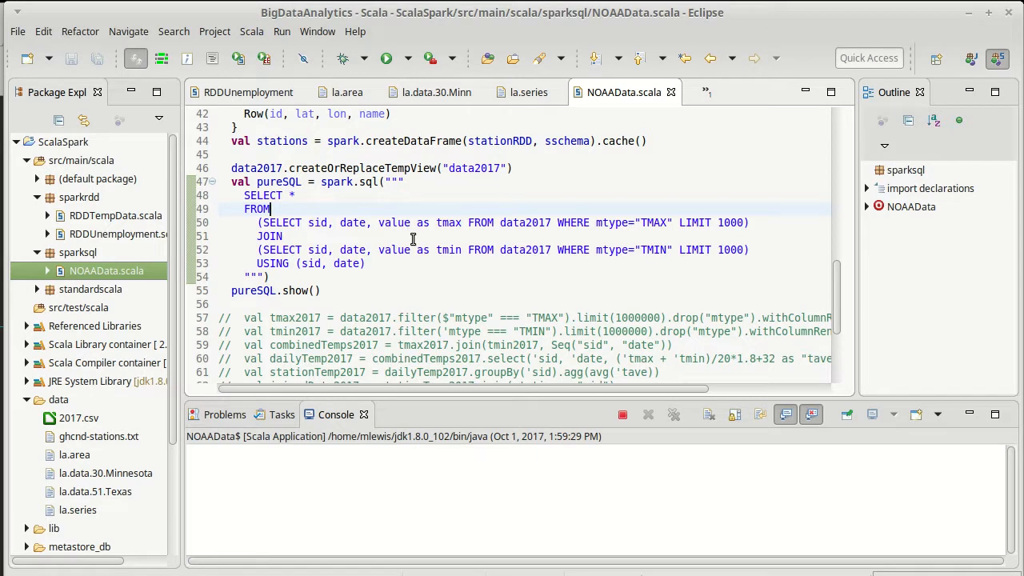
pyautogui.click(386, 57)
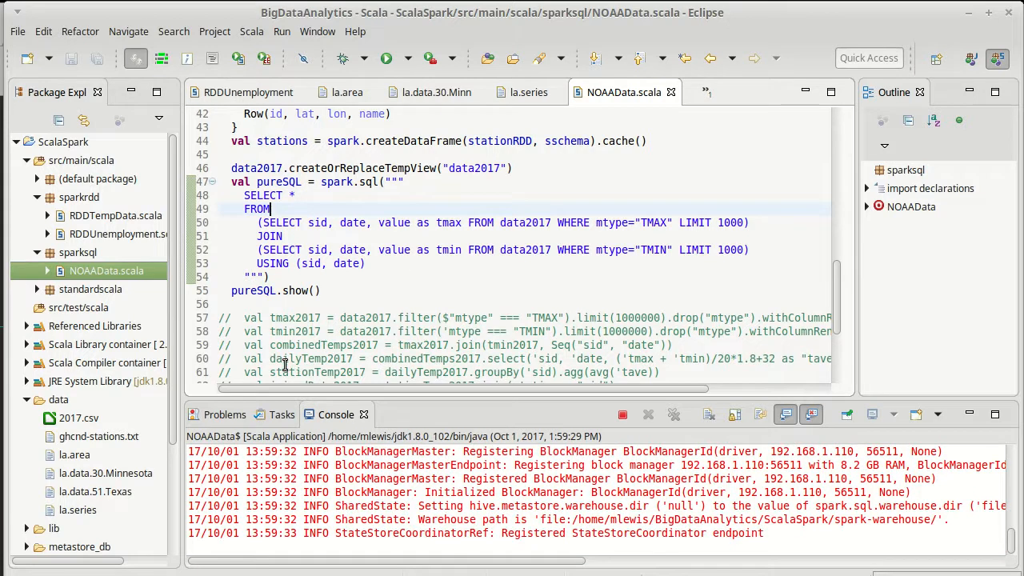
pyautogui.moveTo(326, 358)
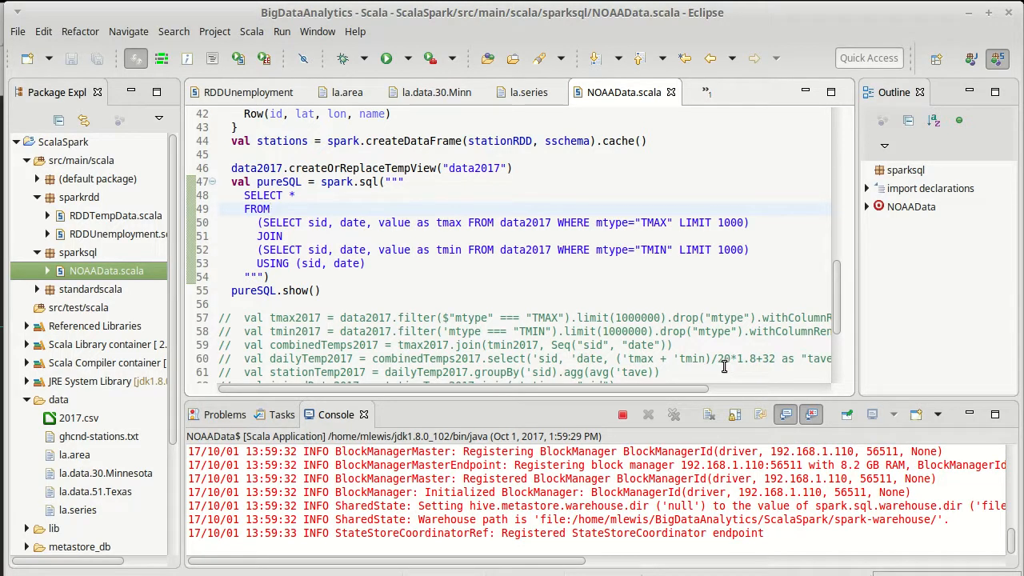
pyautogui.click(272, 208)
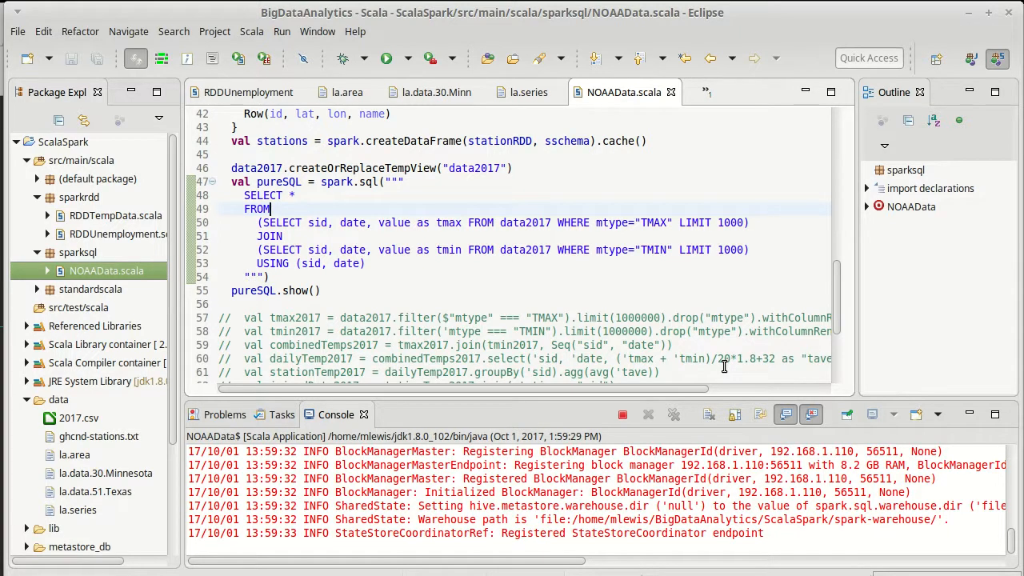
pyautogui.moveTo(368, 207)
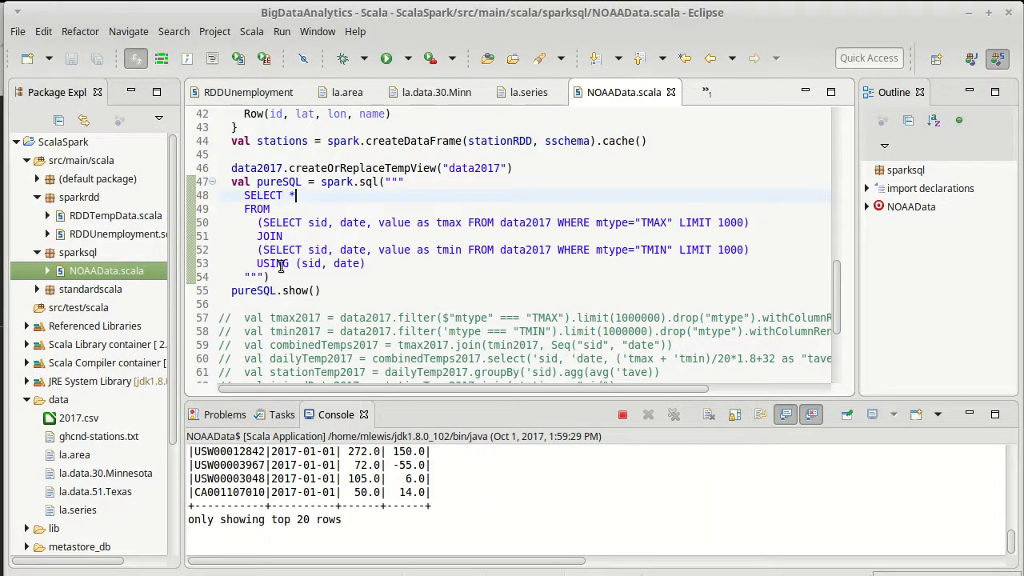
# Select sid, date and (tmax+tmin)/2 as tave in the query
pyautogui.click(385, 57)
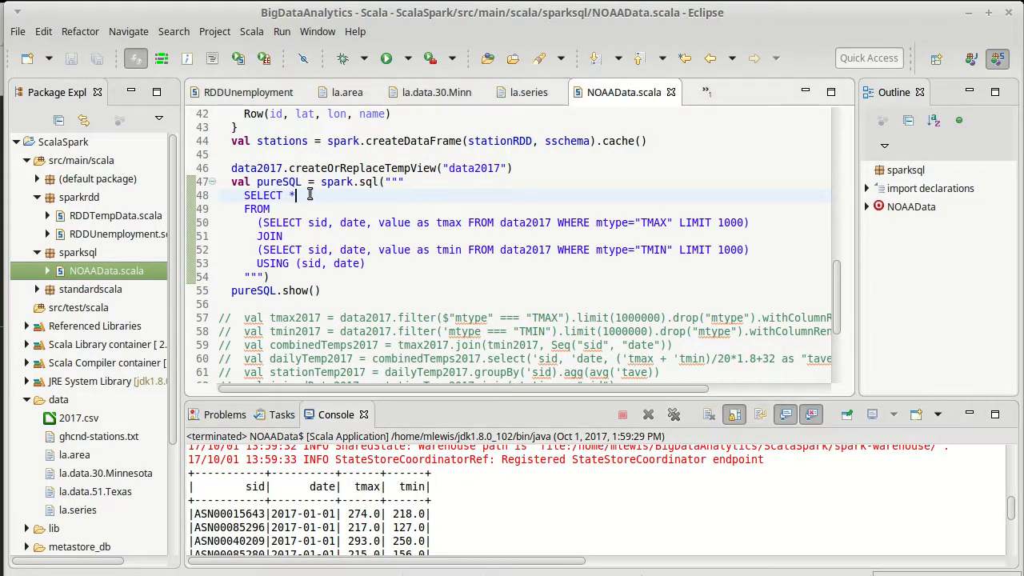
pyautogui.write('sid, date,')
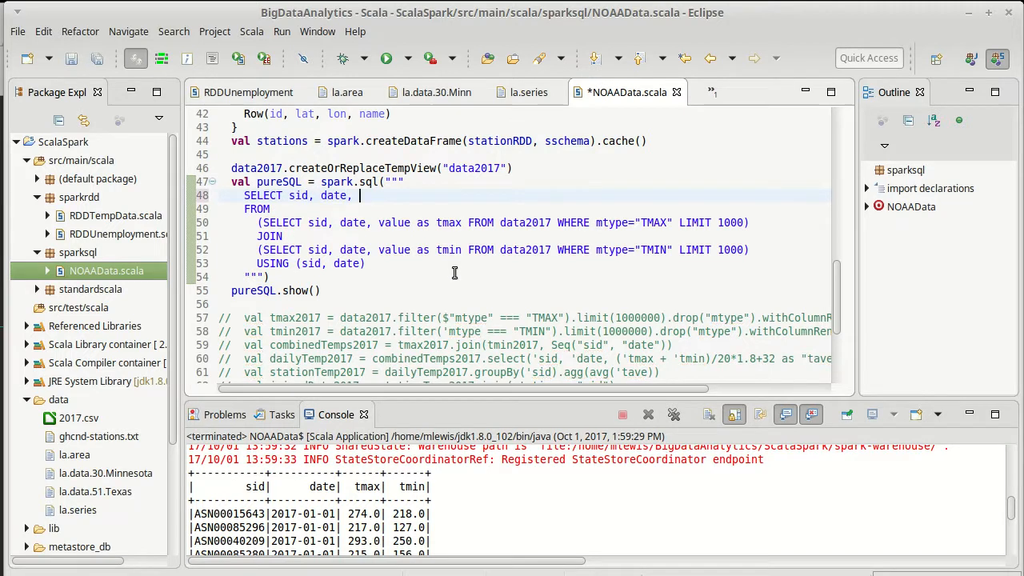
pyautogui.moveTo(451, 293)
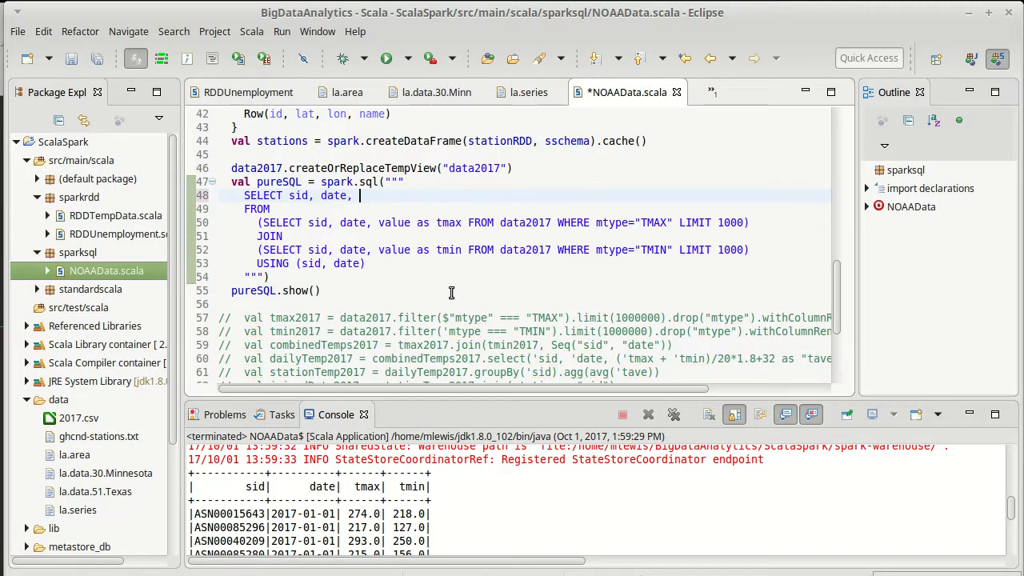
pyautogui.write('(tmax+tmin')
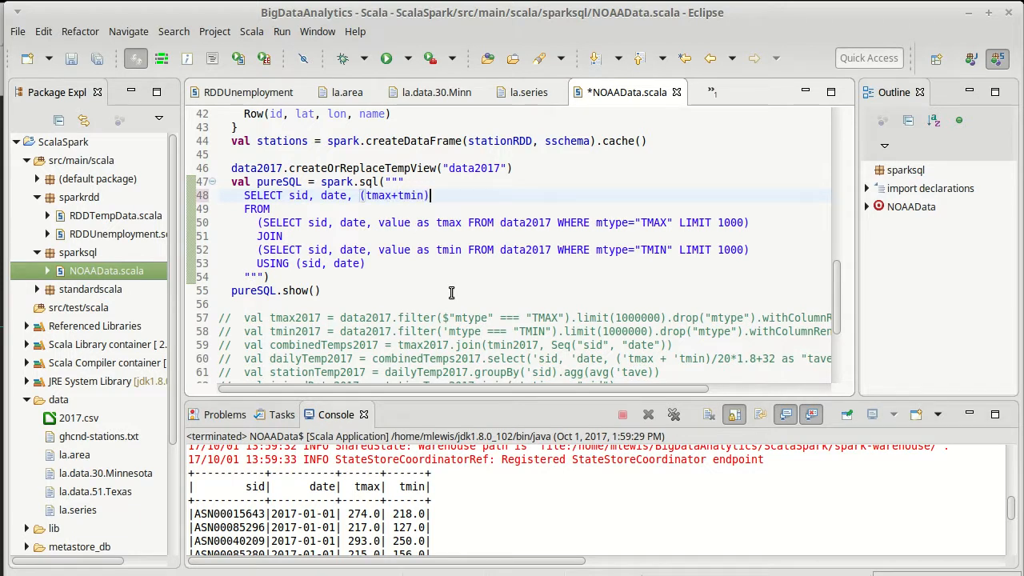
pyautogui.write('/2')
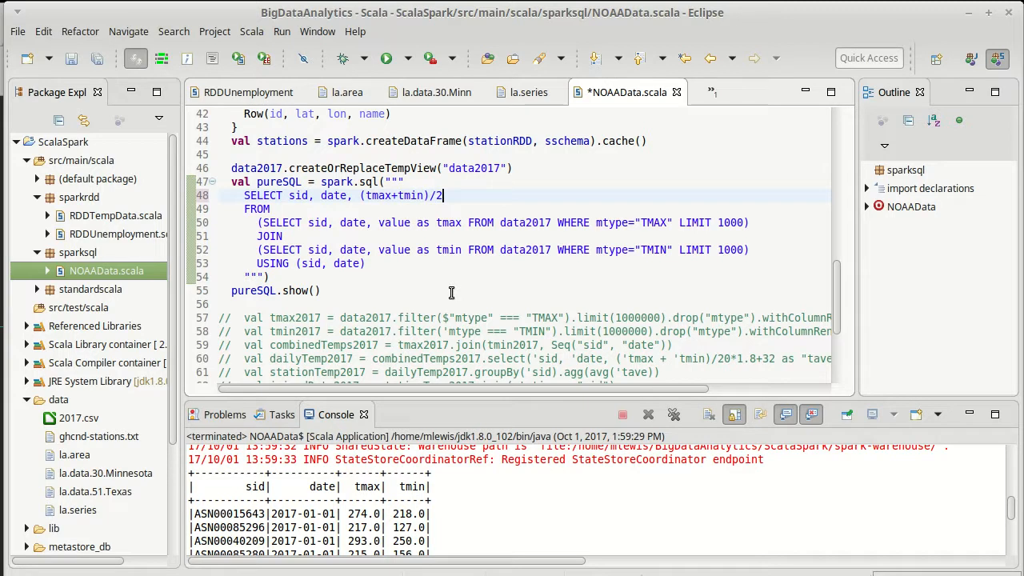
pyautogui.write('as tav')
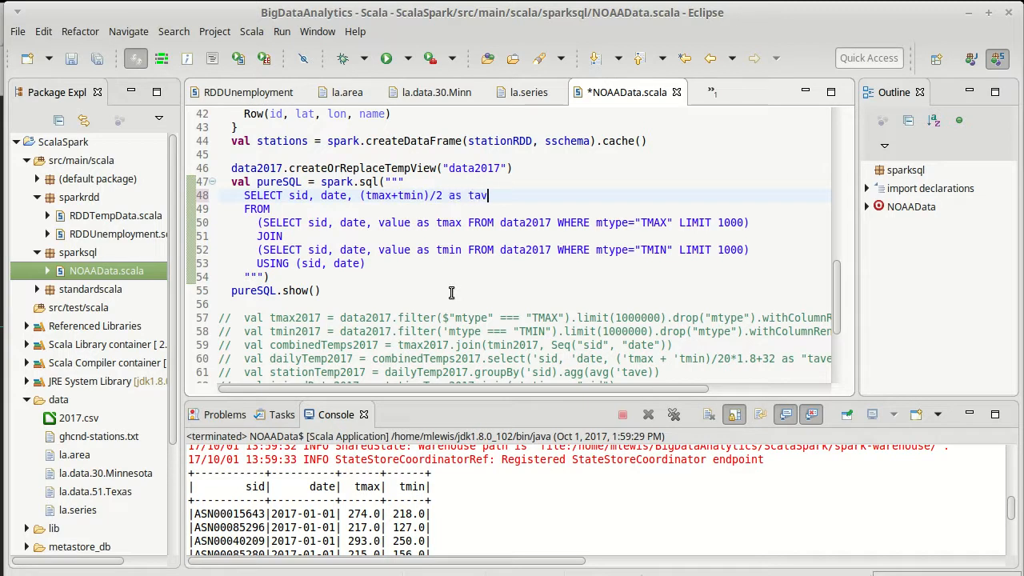
pyautogui.write('e')
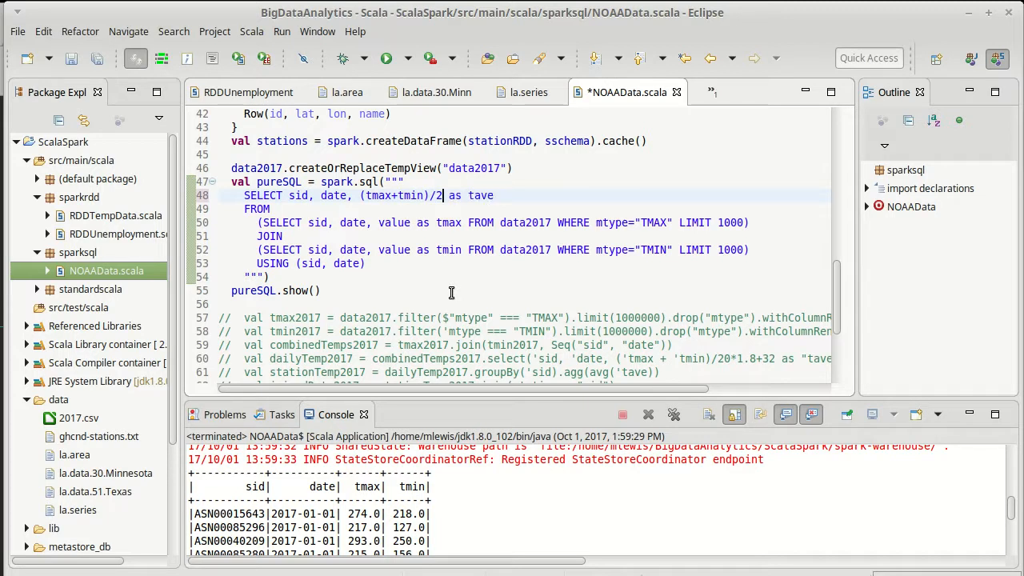
pyautogui.moveTo(428, 208)
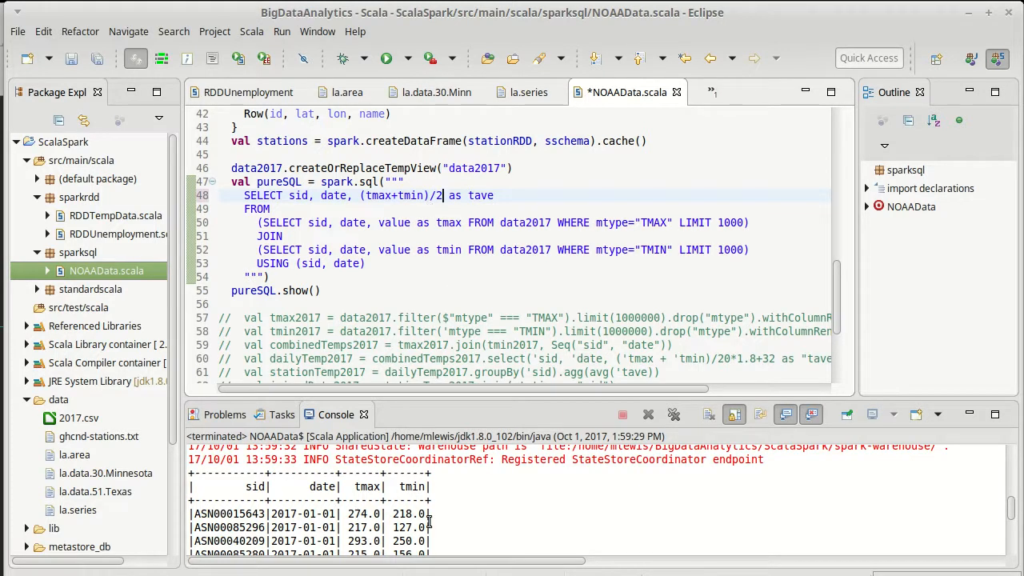
pyautogui.moveTo(498, 225)
pyautogui.write('0')
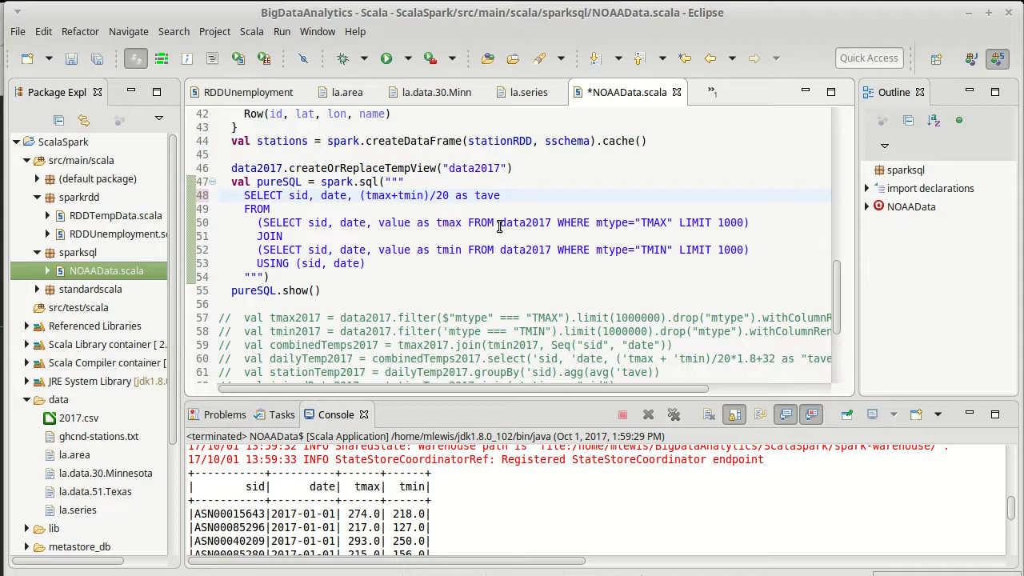
# Convert tave to Fahrenheit as (tmax+tmin)/20*1.8+32 and rerun the program
pyautogui.write('*1.8+')
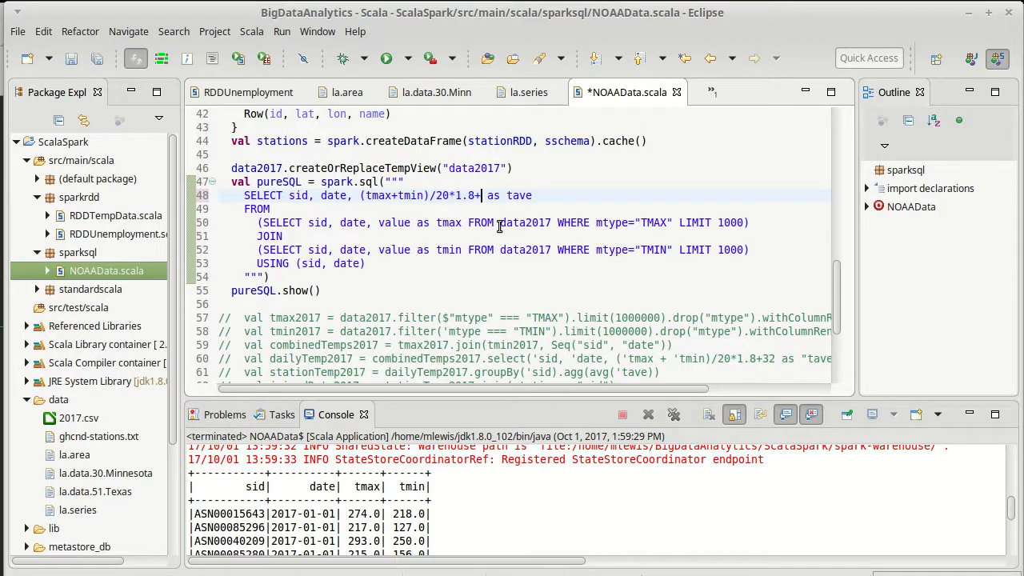
pyautogui.write('32')
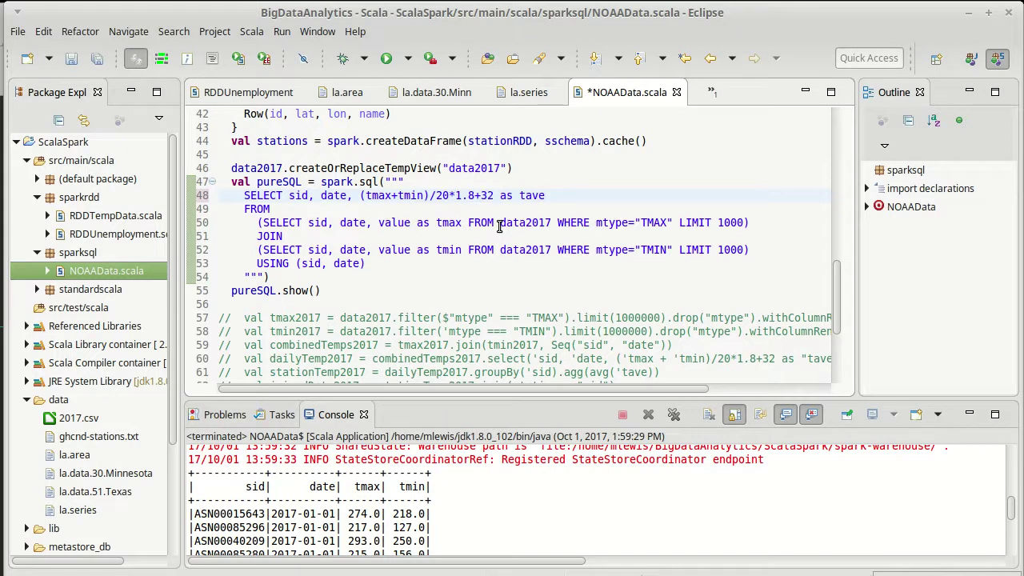
pyautogui.click(385, 58)
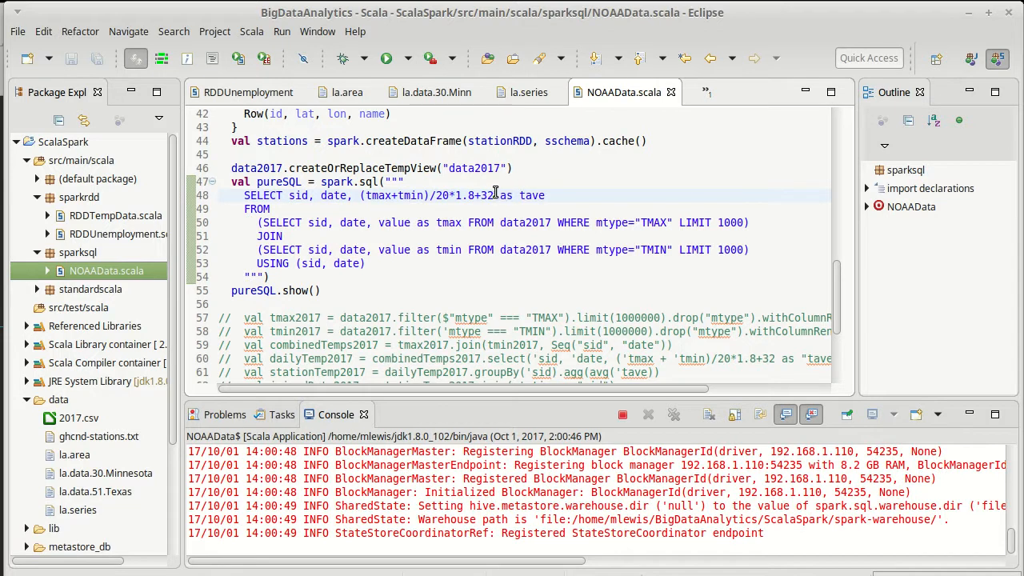
pyautogui.moveTo(555, 211)
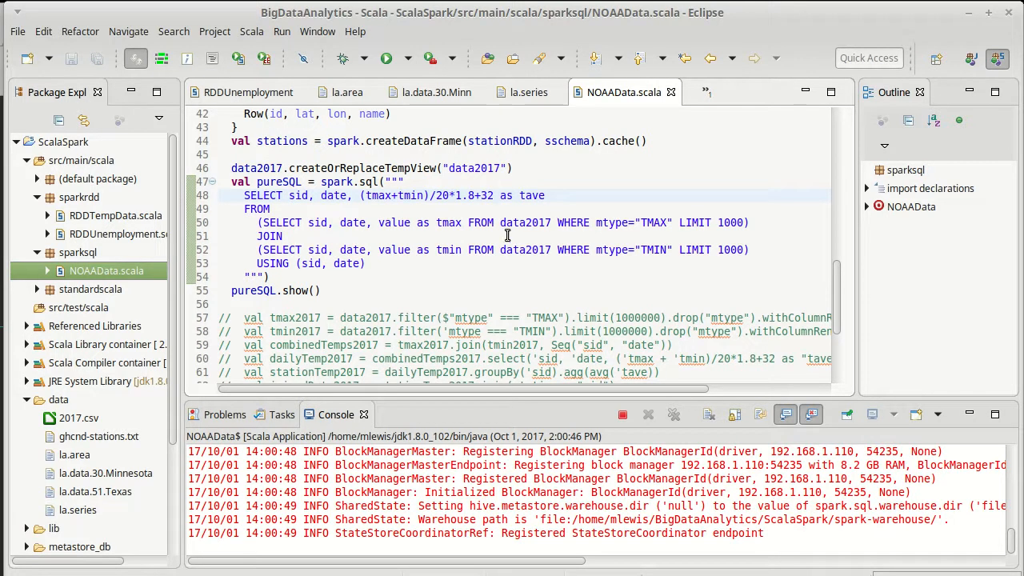
# Scroll the console while NOAAData prints Spark startup logs
pyautogui.scroll(-3)
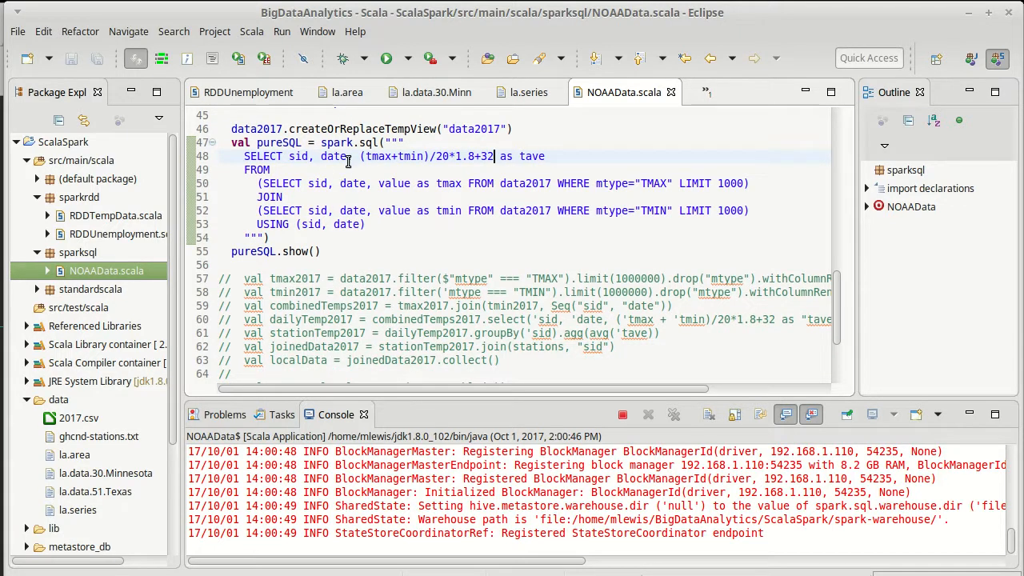
pyautogui.moveTo(330, 330)
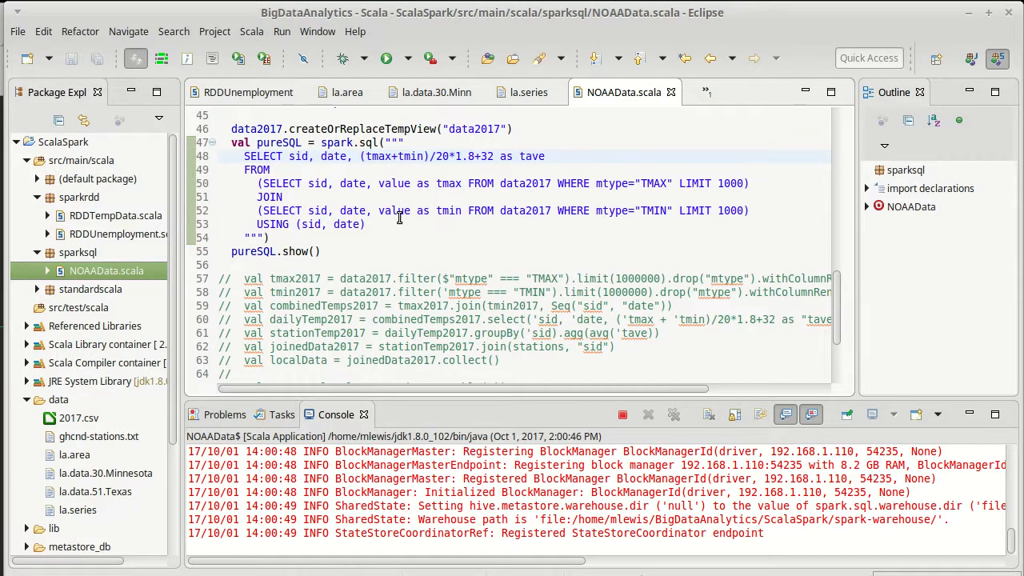
pyautogui.moveTo(318, 160)
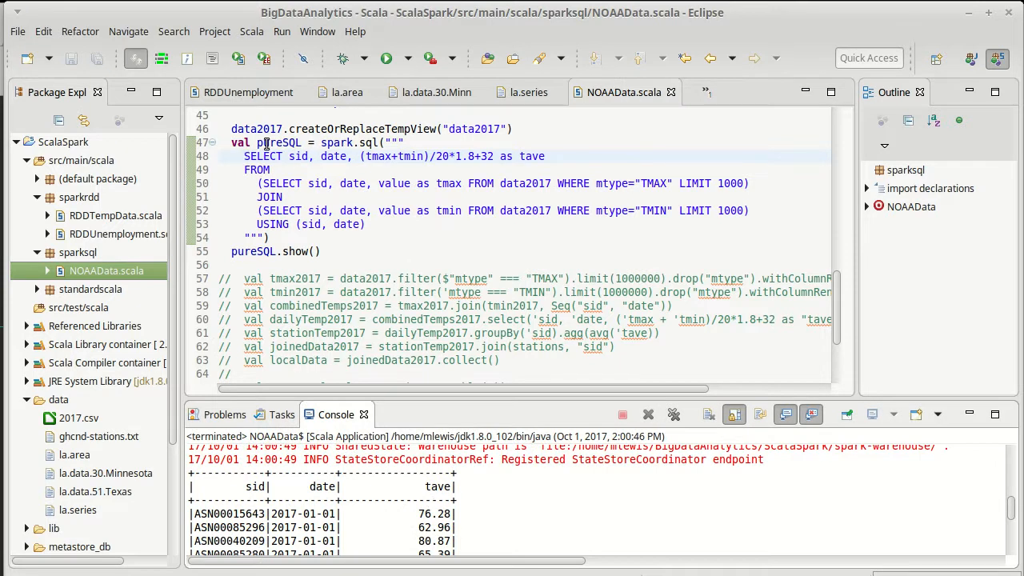
# Review the sid/date/tave result table while pointing out createOrReplaceTempView and query parts
pyautogui.doubleClick(364, 128)
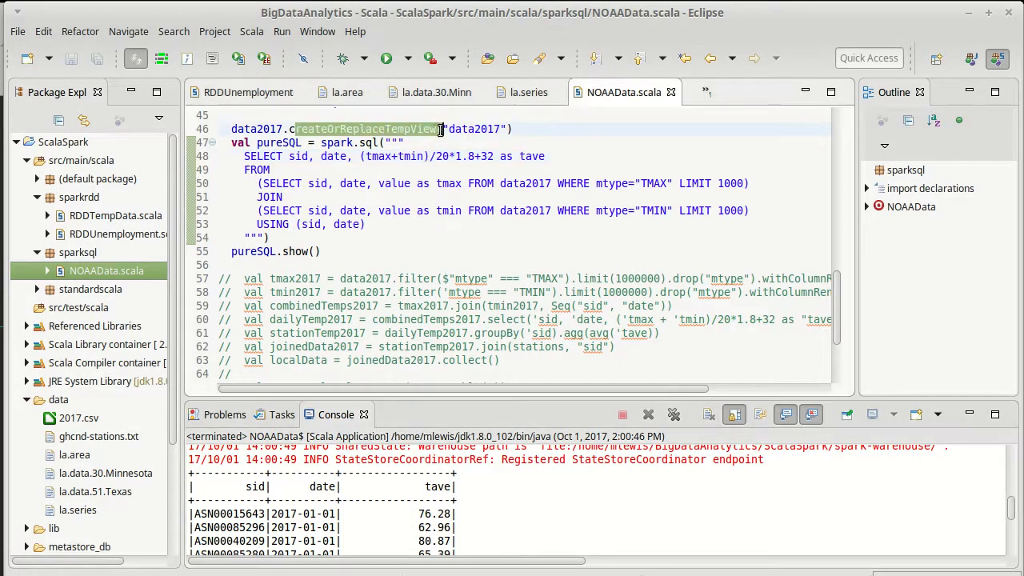
pyautogui.click(456, 156)
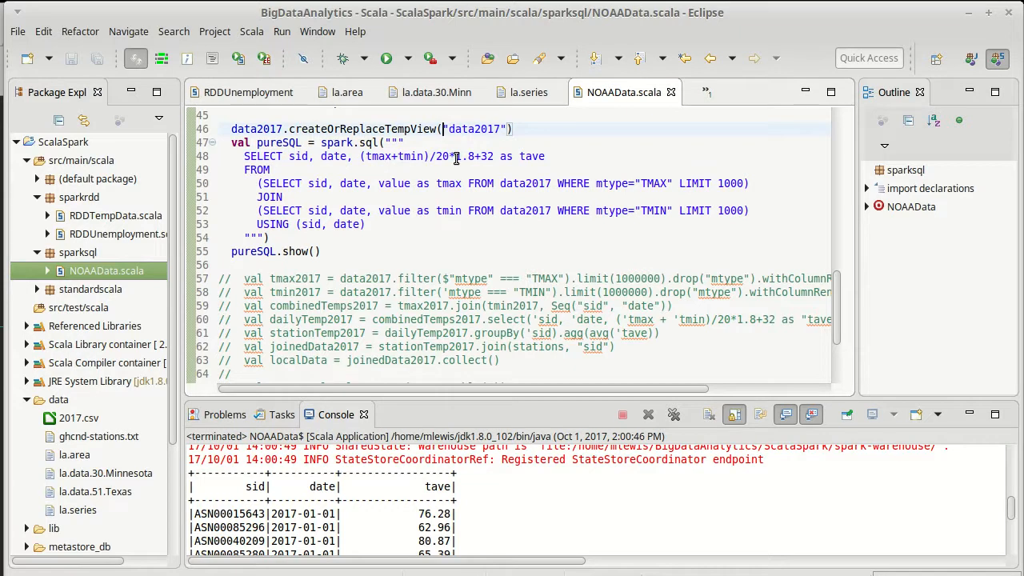
pyautogui.scroll(-3)
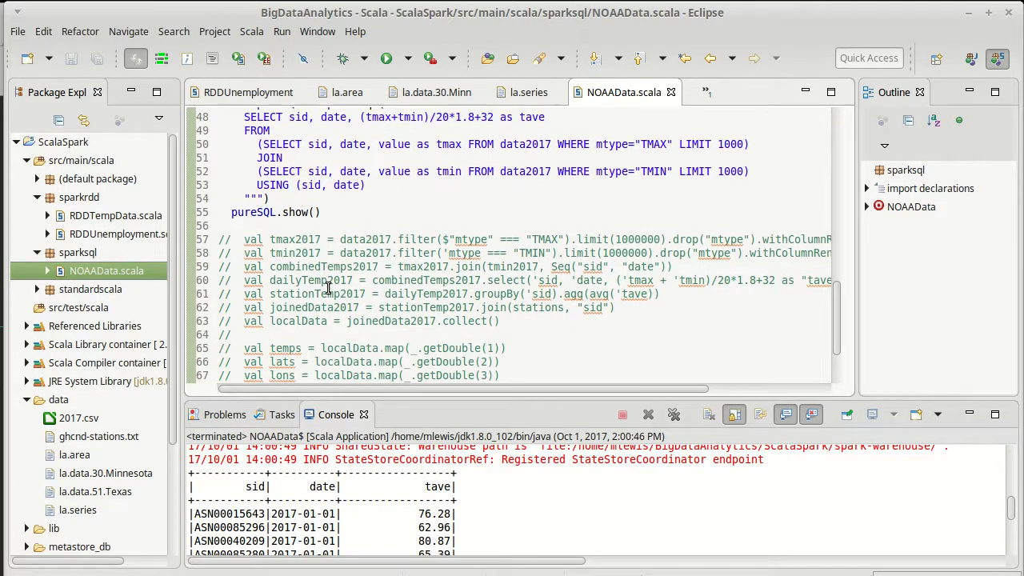
pyautogui.scroll(3)
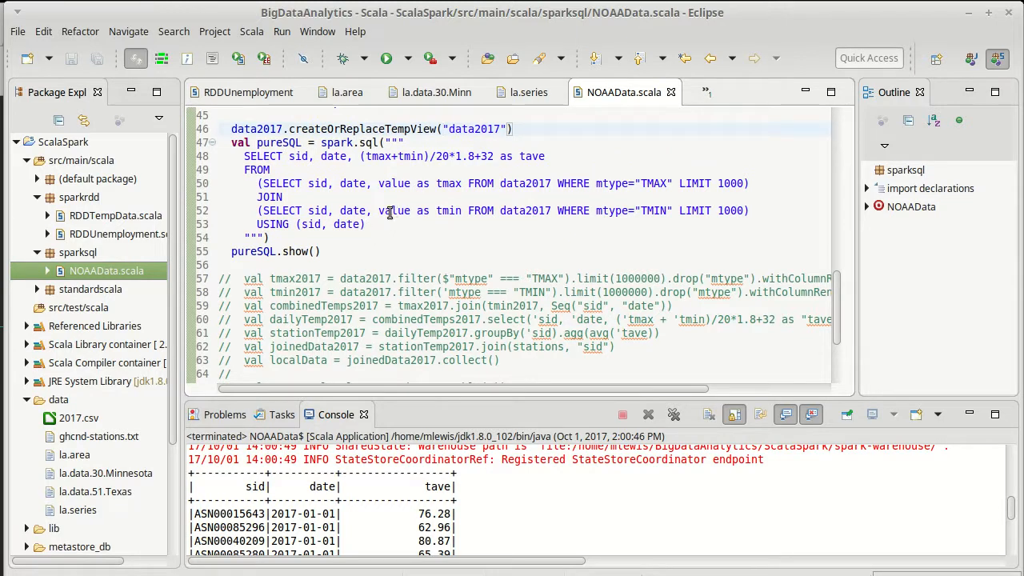
pyautogui.doubleClick(262, 157)
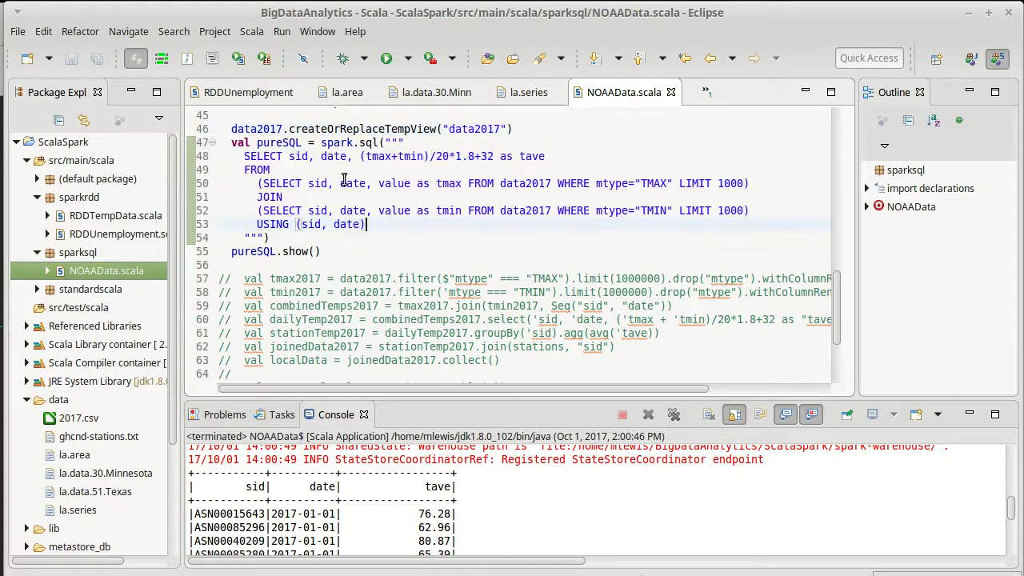
pyautogui.moveTo(512, 344)
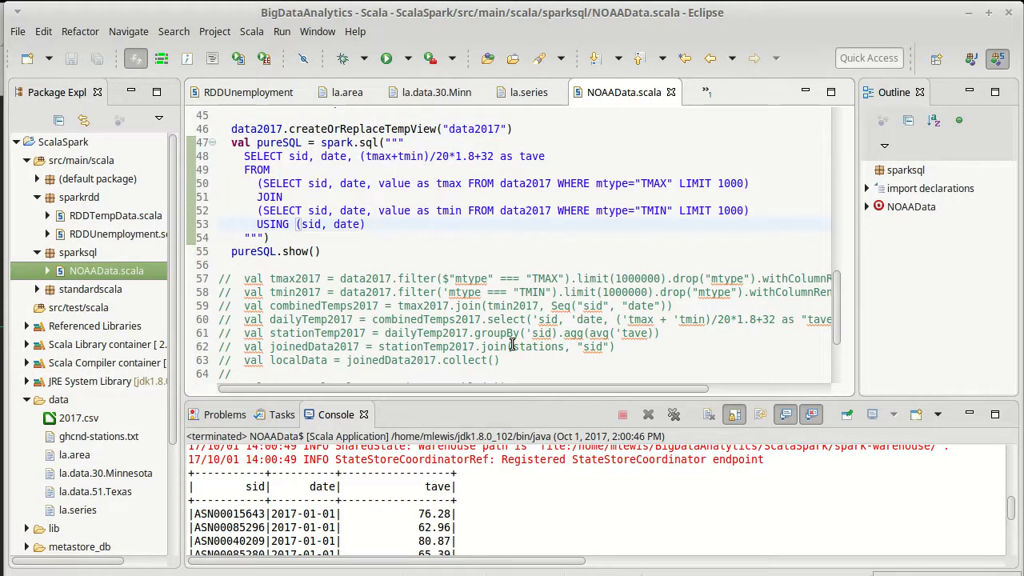
pyautogui.moveTo(495, 320)
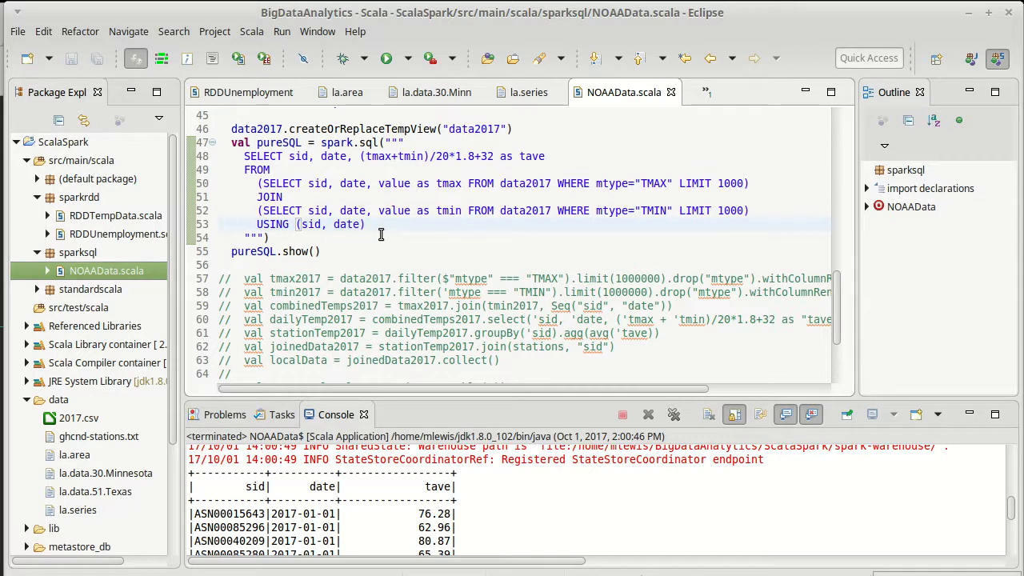
pyautogui.click(365, 223)
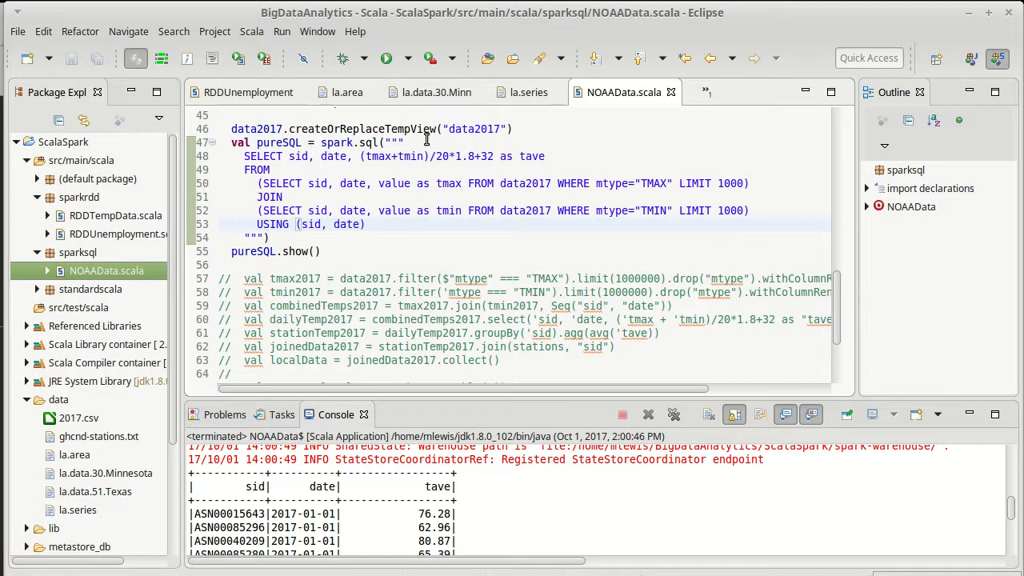
pyautogui.moveTo(426, 141)
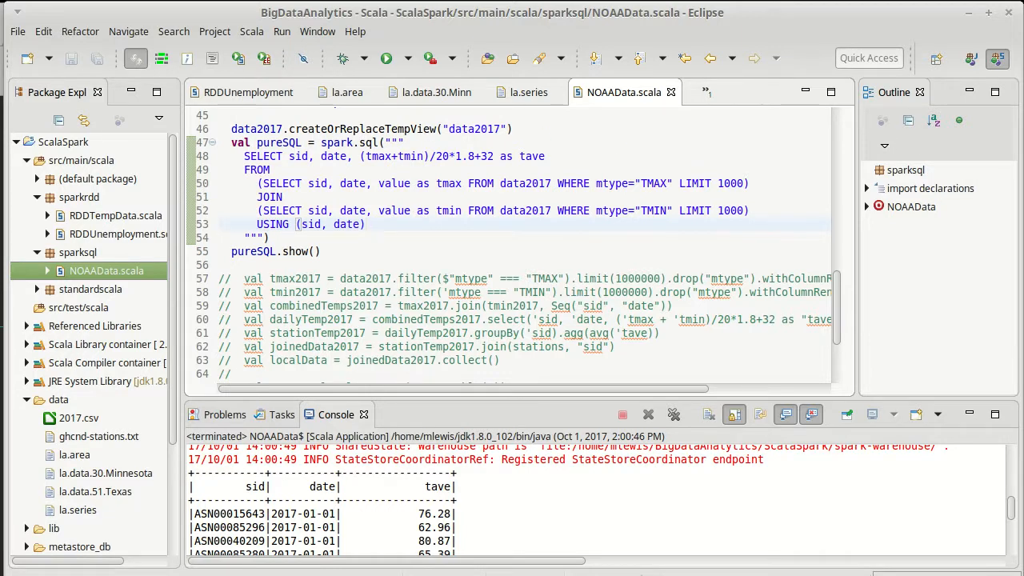